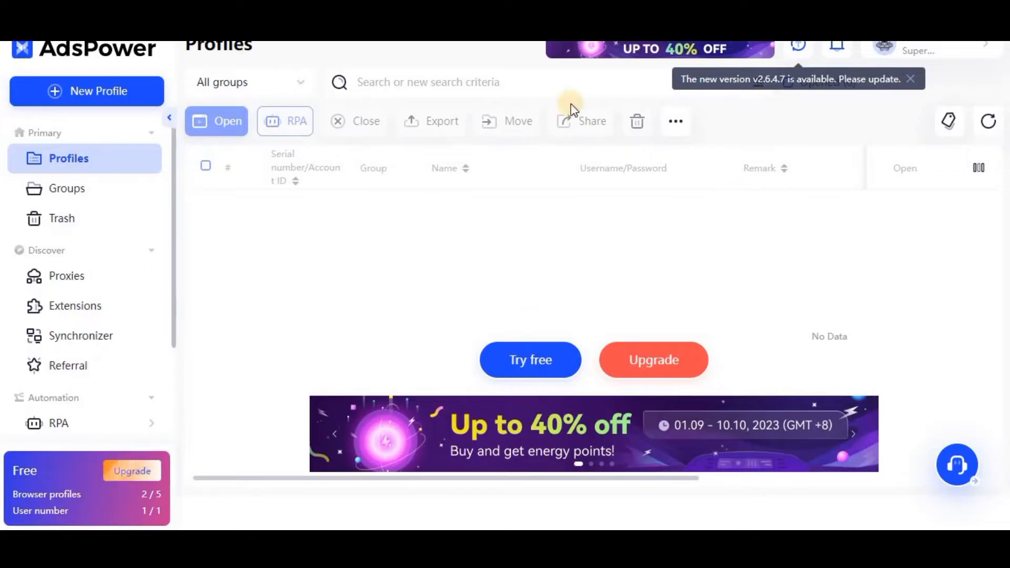
mouse_move(366, 150)
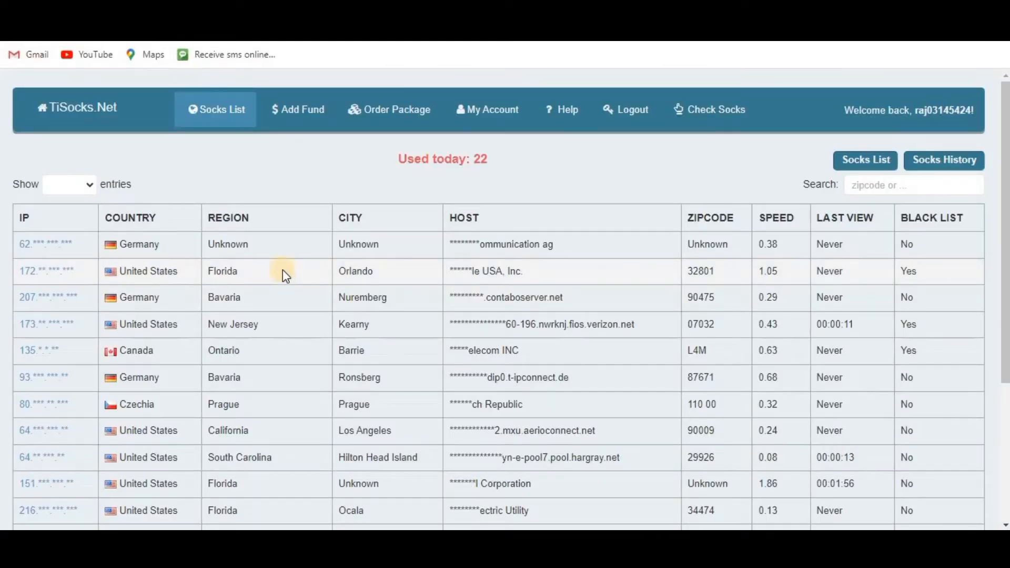
mouse_move(398, 230)
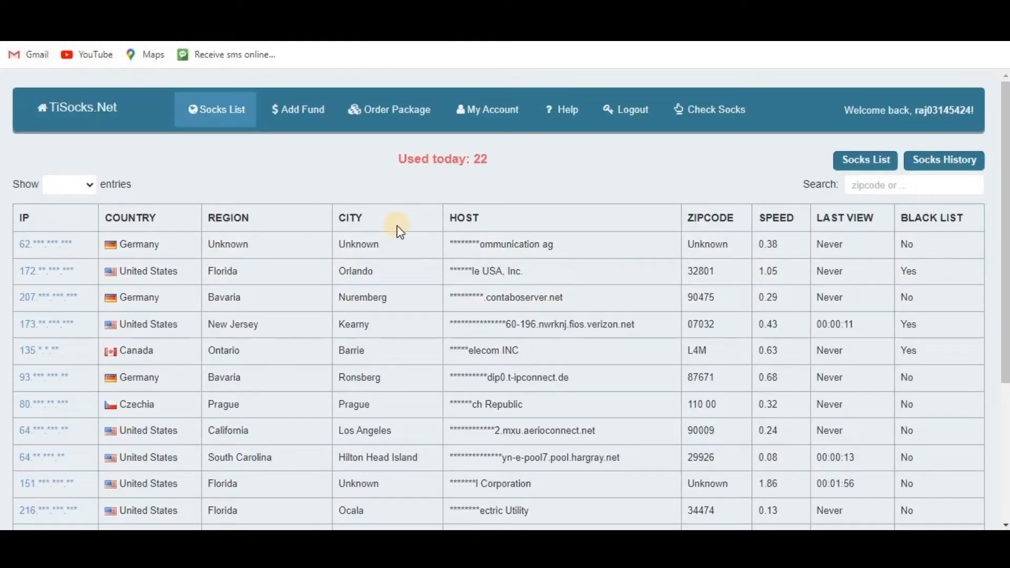
- Filter TiSocks proxies by 'canada' and reveal the Lucan address 51.83.116.7:55303
scroll("down", 3)
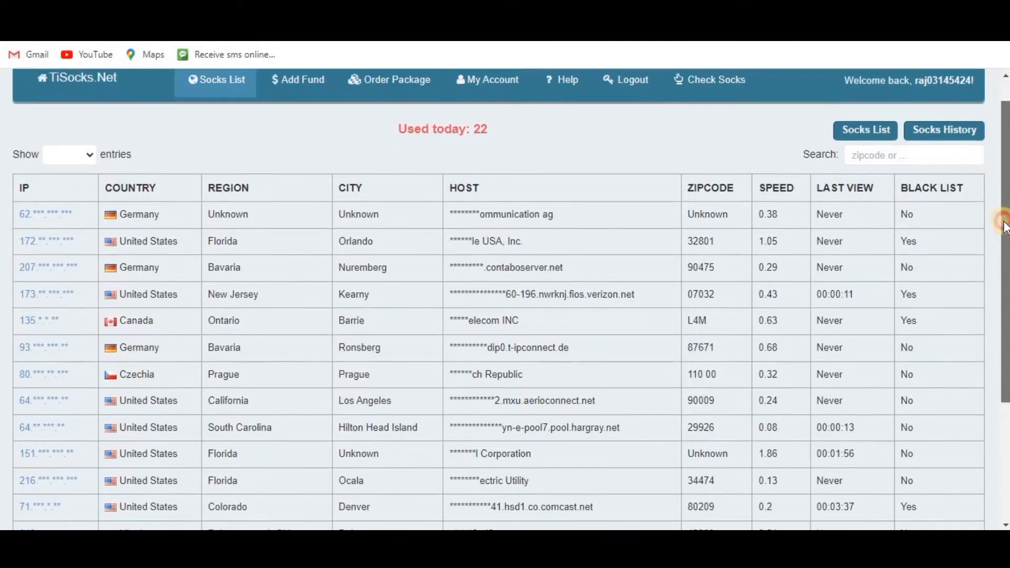
scroll("down", 3)
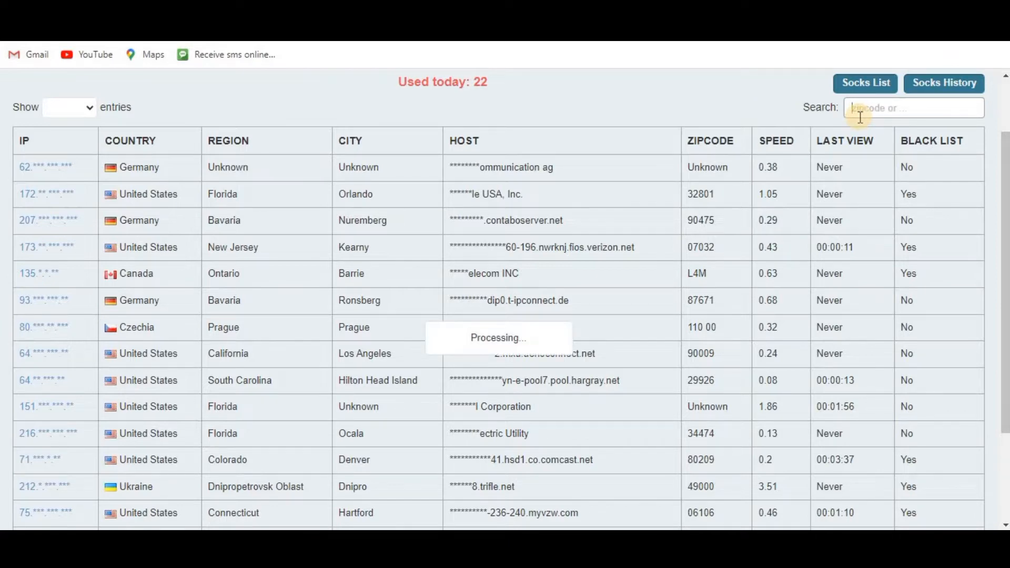
type("canada")
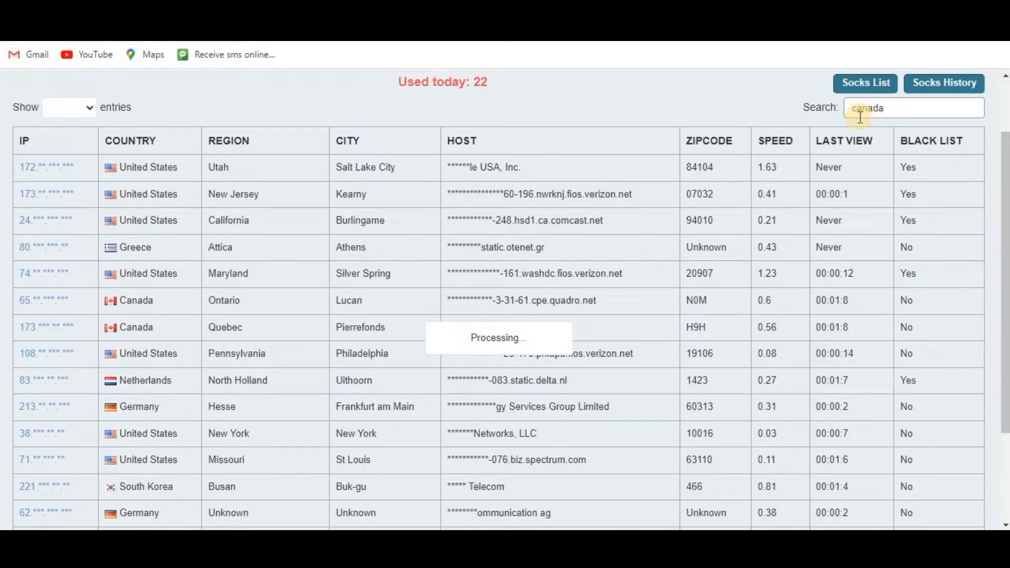
type("canada")
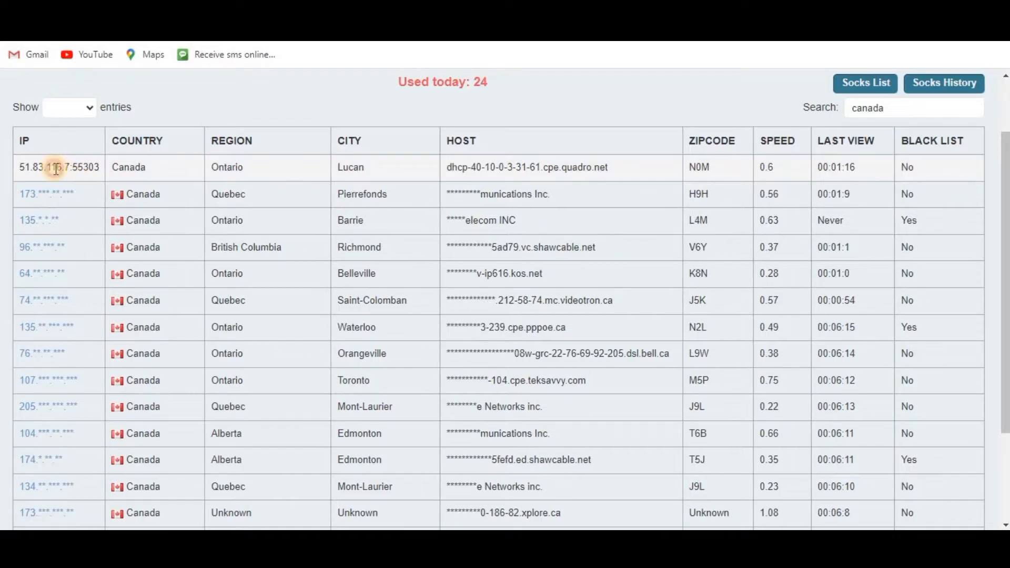
double_click(58, 167)
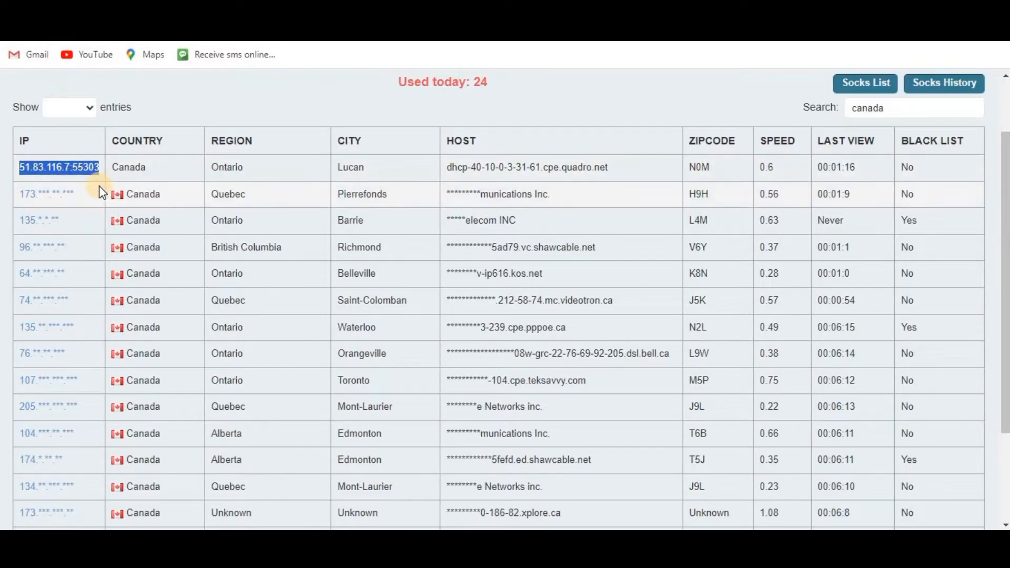
mouse_move(599, 413)
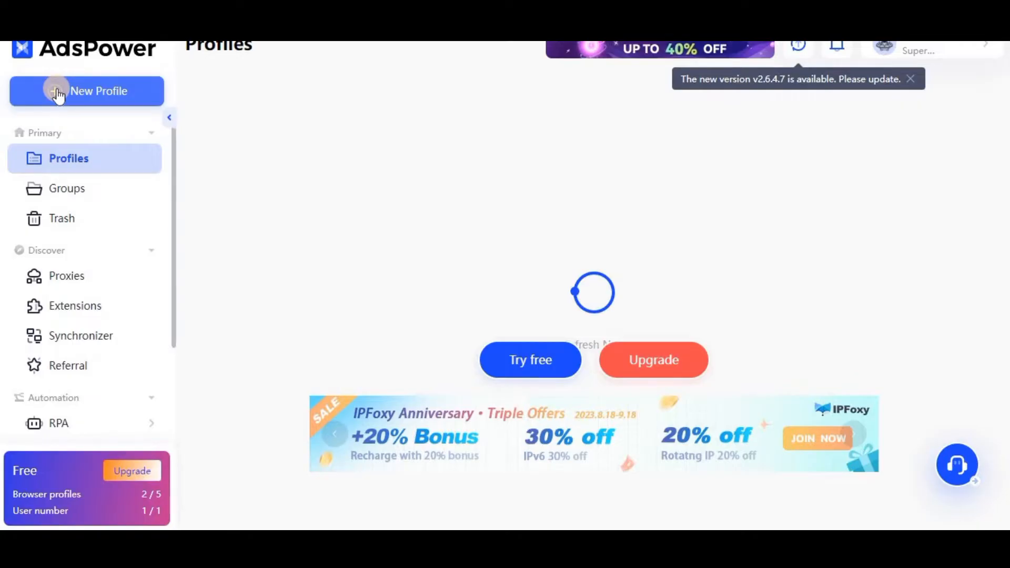
- Start a new browser profile named 'canada proxy'
left_click(86, 91)
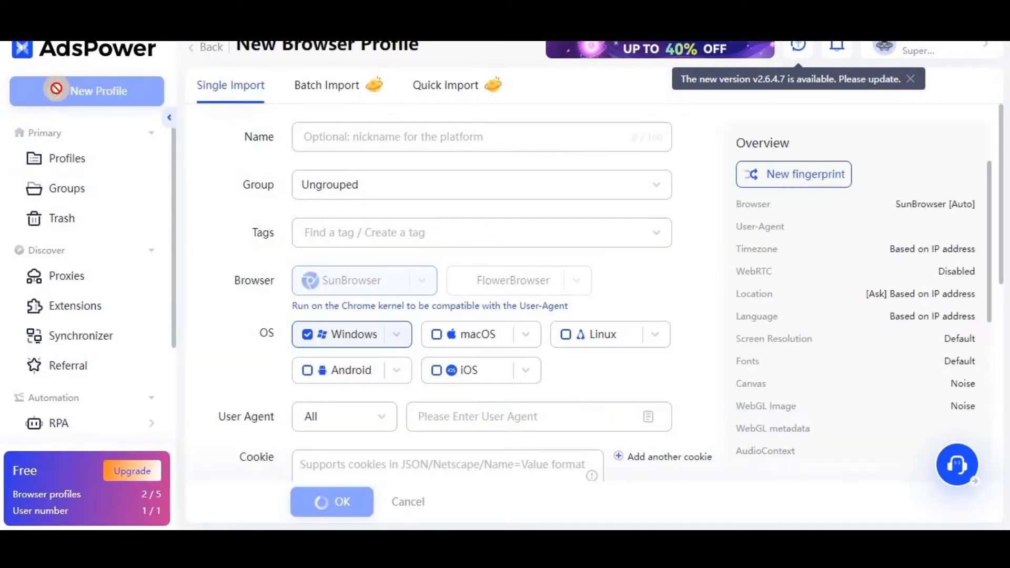
left_click(482, 137)
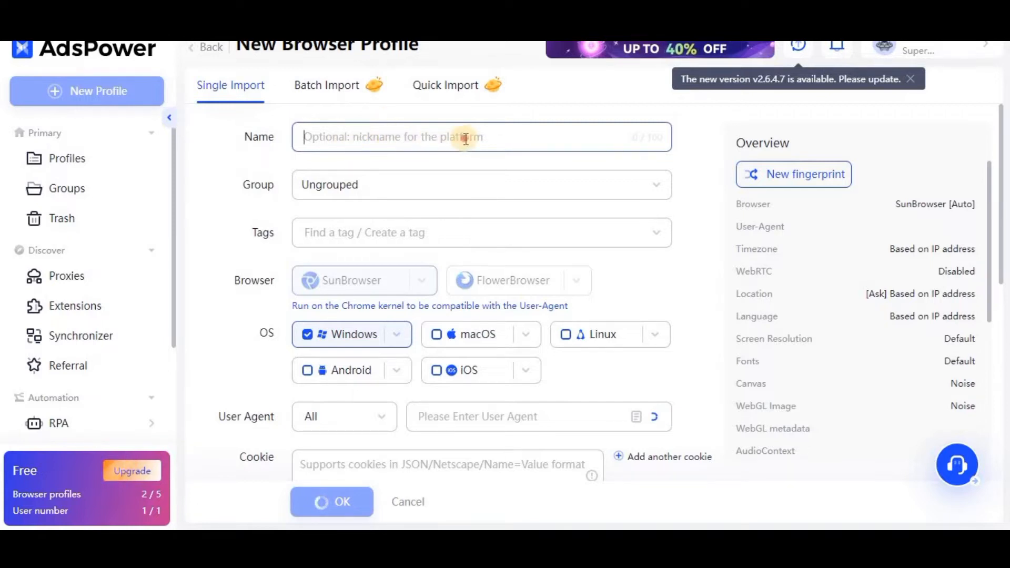
type("canada proxy")
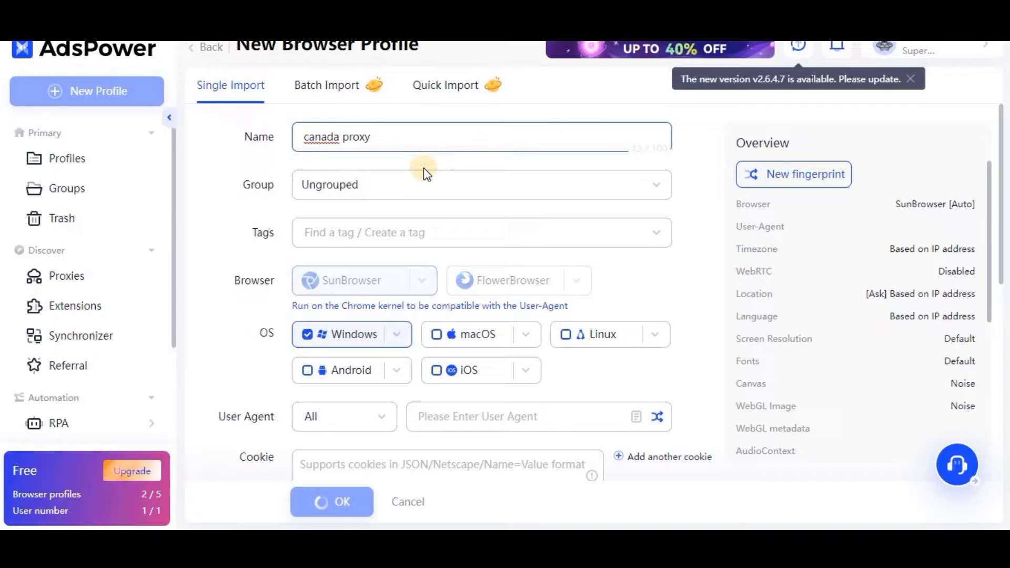
mouse_move(404, 211)
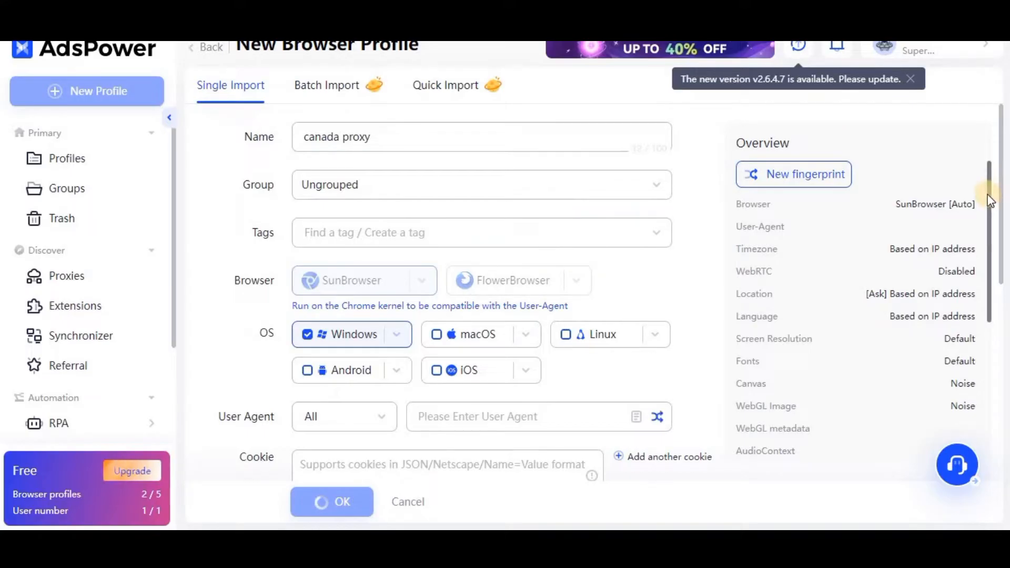
- Clear the Windows operating system option in the profile overview
scroll("down", 3)
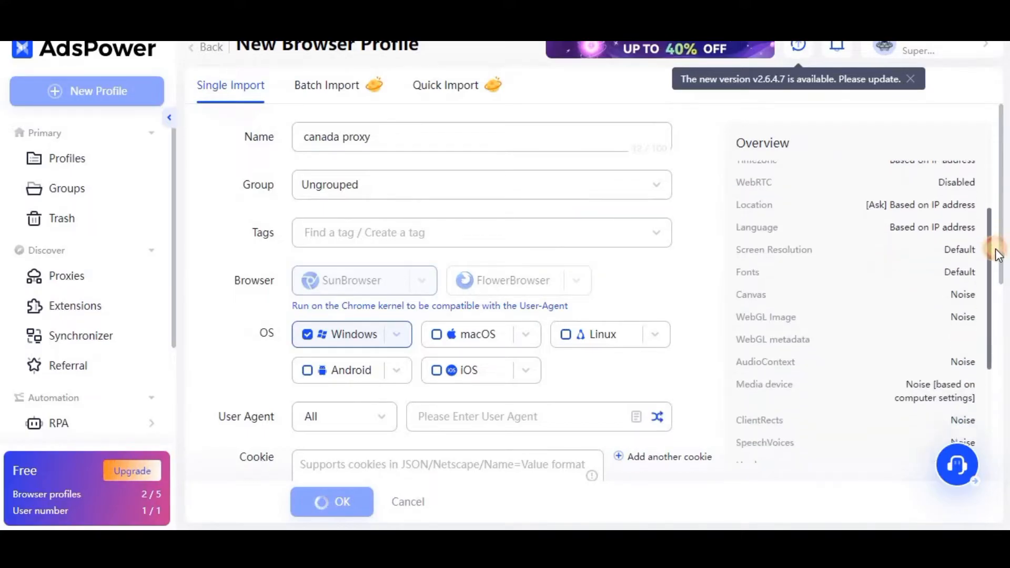
scroll("down", 3)
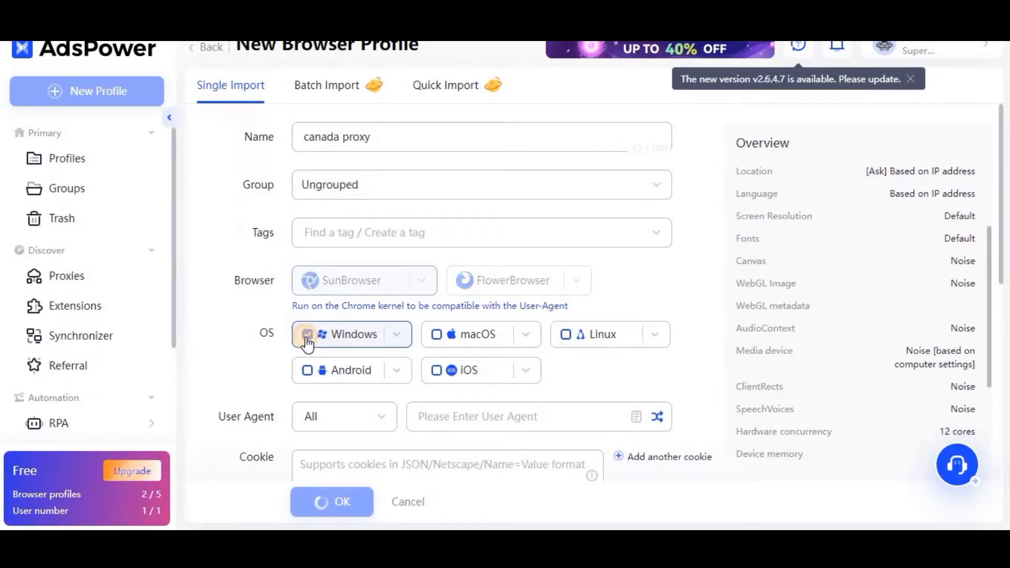
left_click(307, 333)
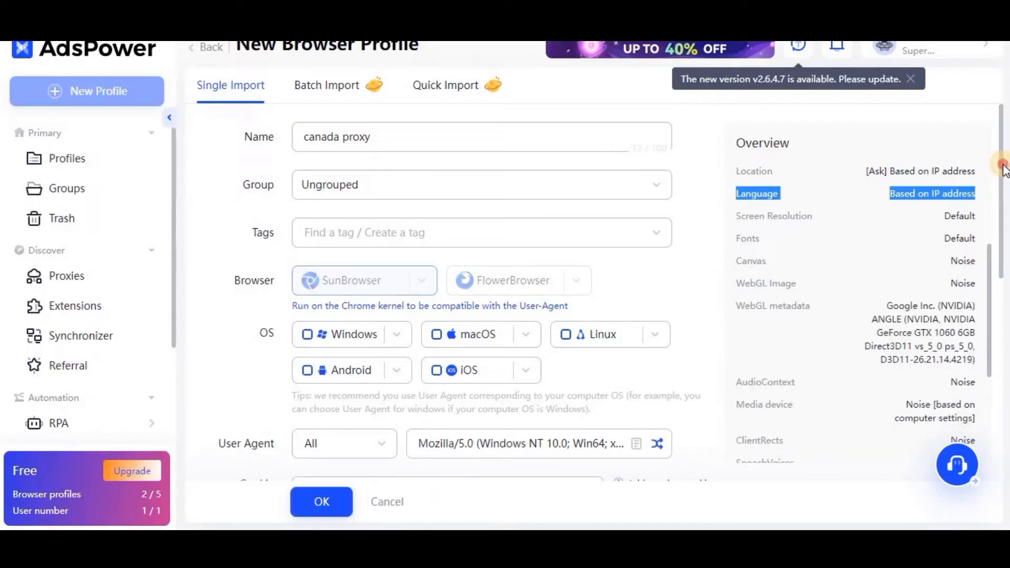
- Set the profile's SunBrowser kernel to Chrome 115
scroll("down", 3)
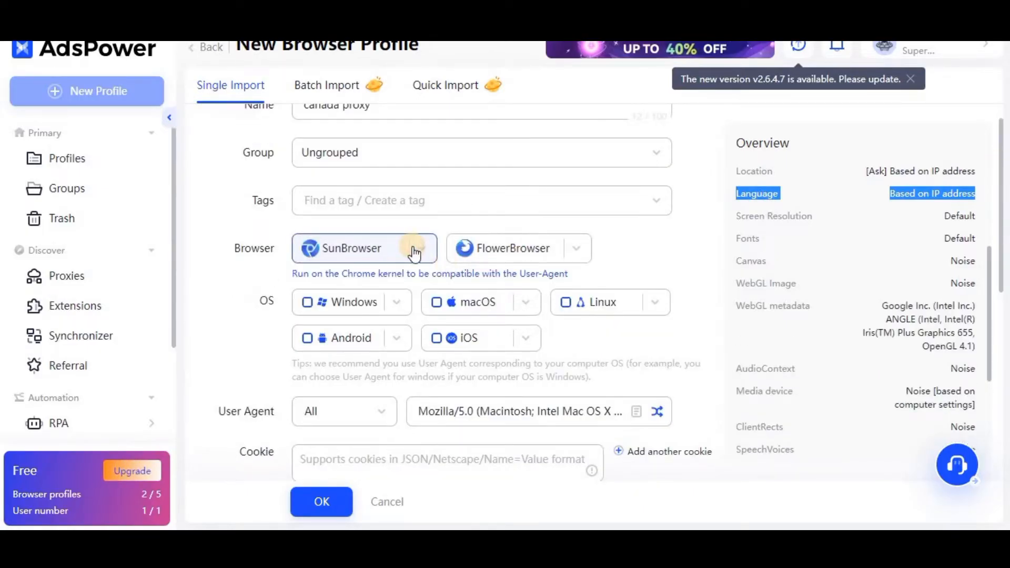
left_click(422, 248)
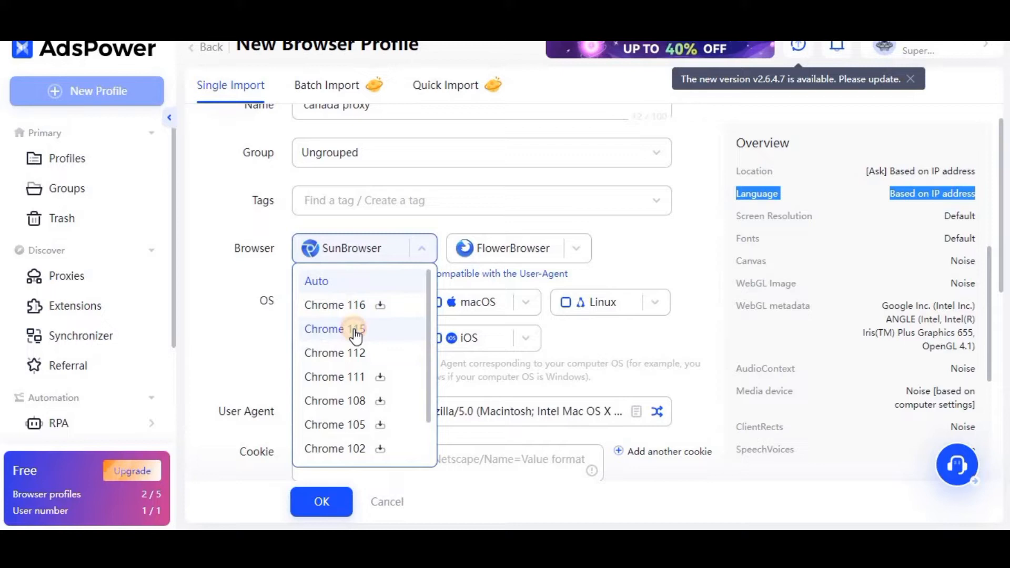
left_click(324, 329)
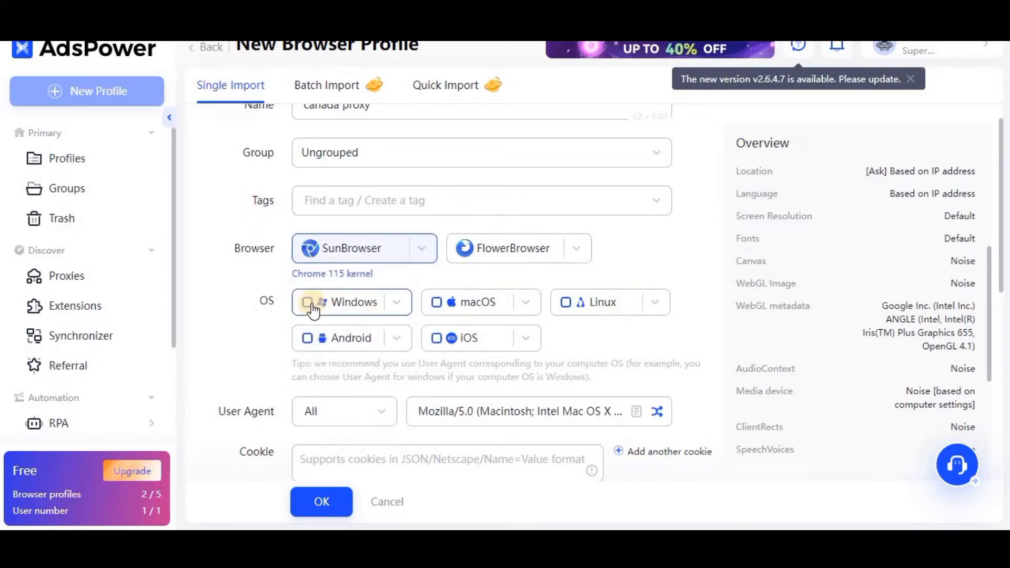
- Choose Windows as the profile's operating system
left_click(308, 302)
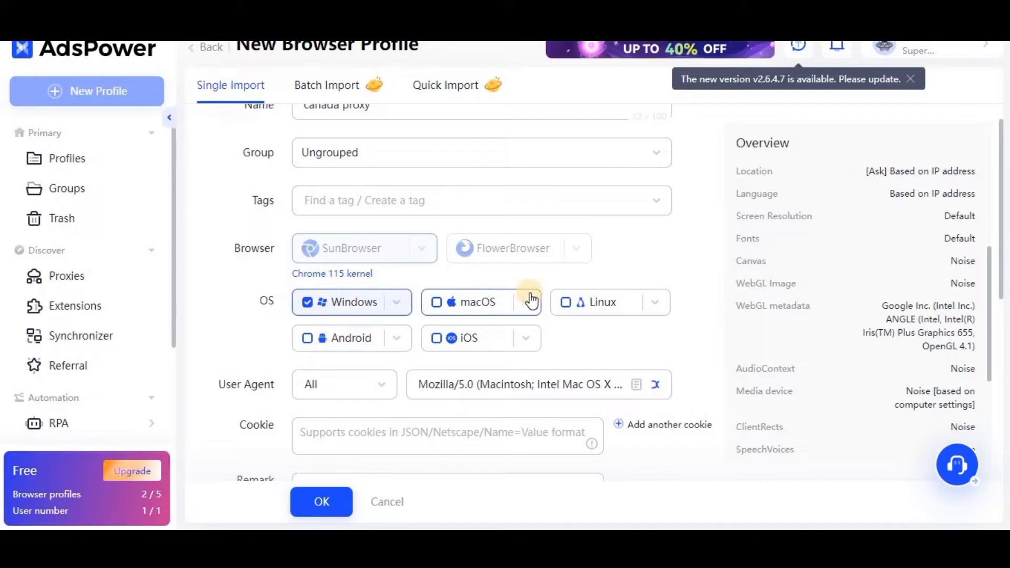
left_click(526, 302)
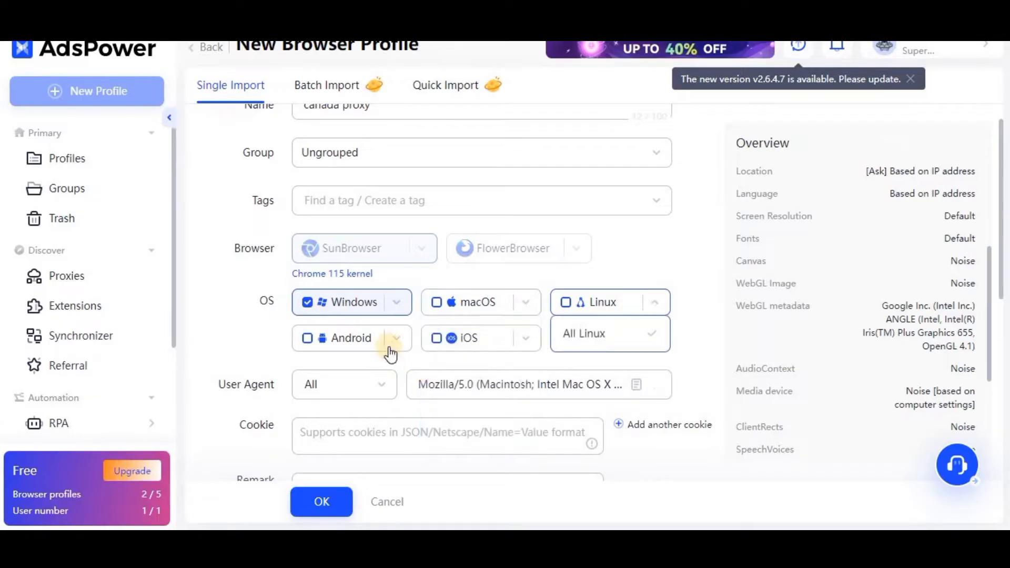
left_click(396, 338)
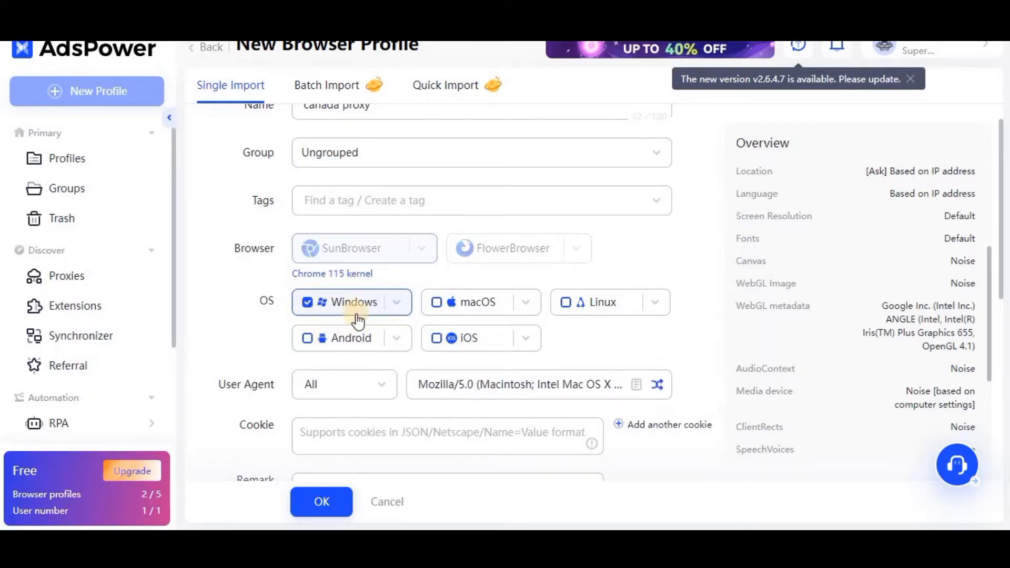
mouse_move(996, 229)
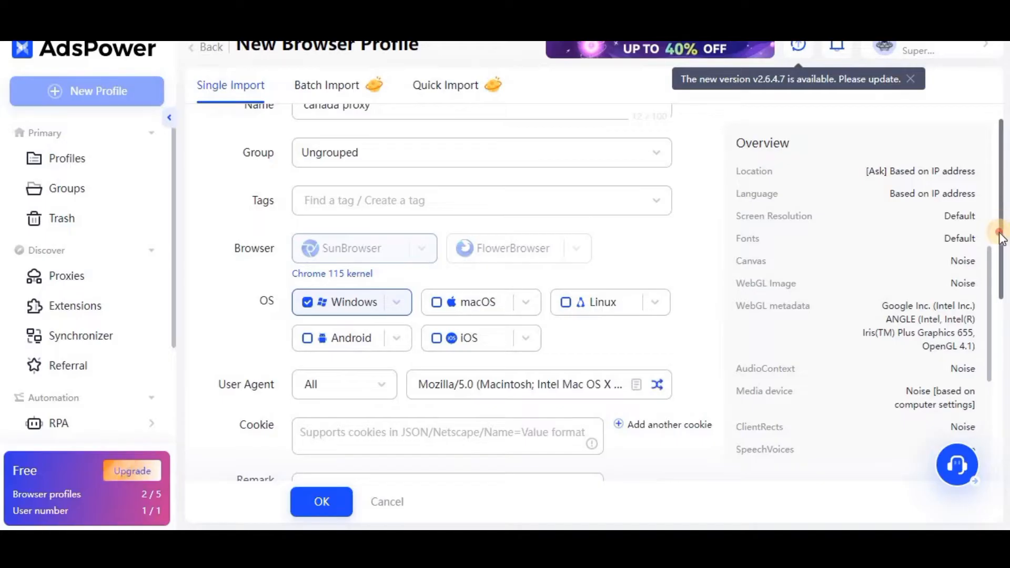
scroll("down", 3)
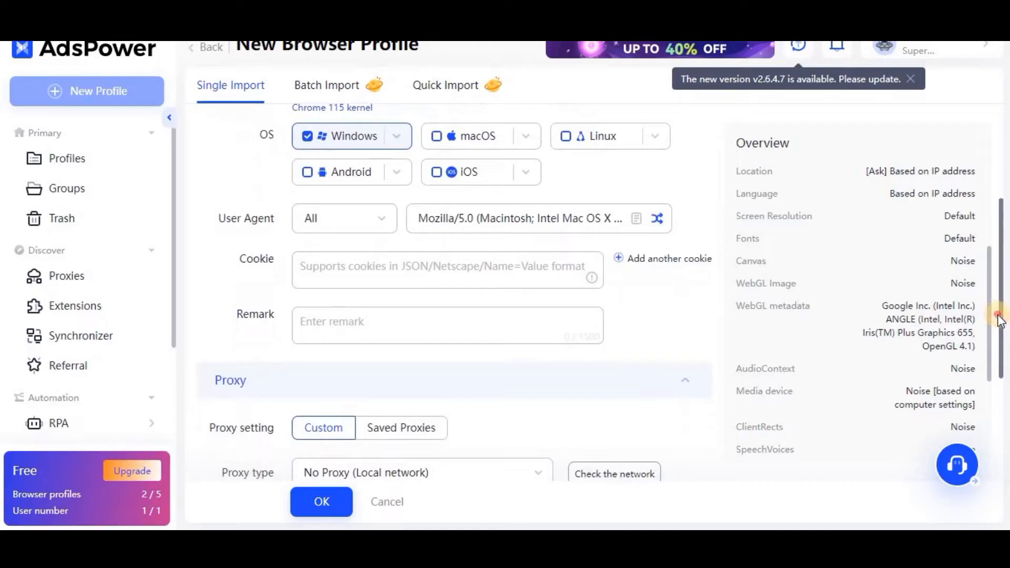
scroll("down", 3)
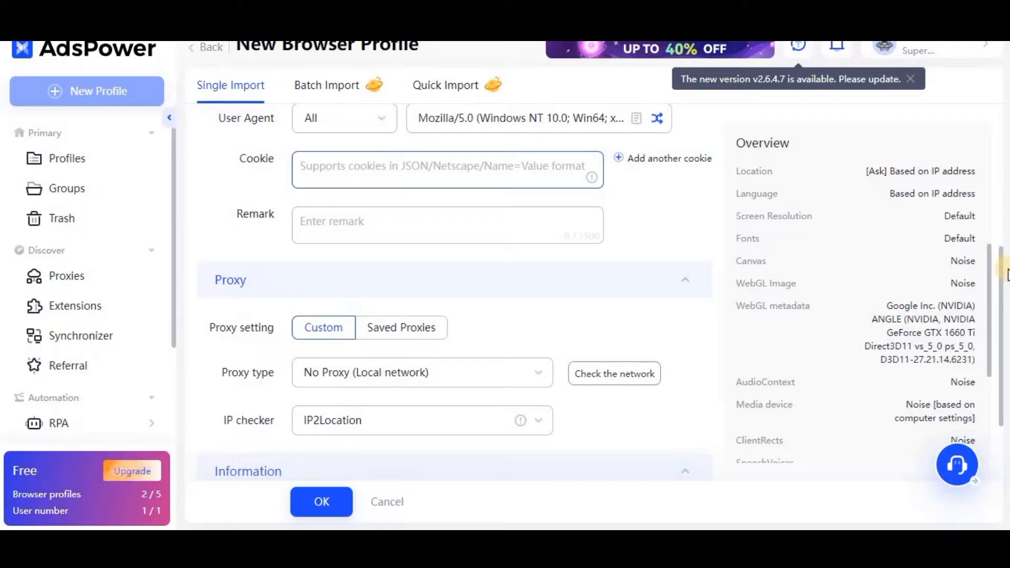
scroll("down", 3)
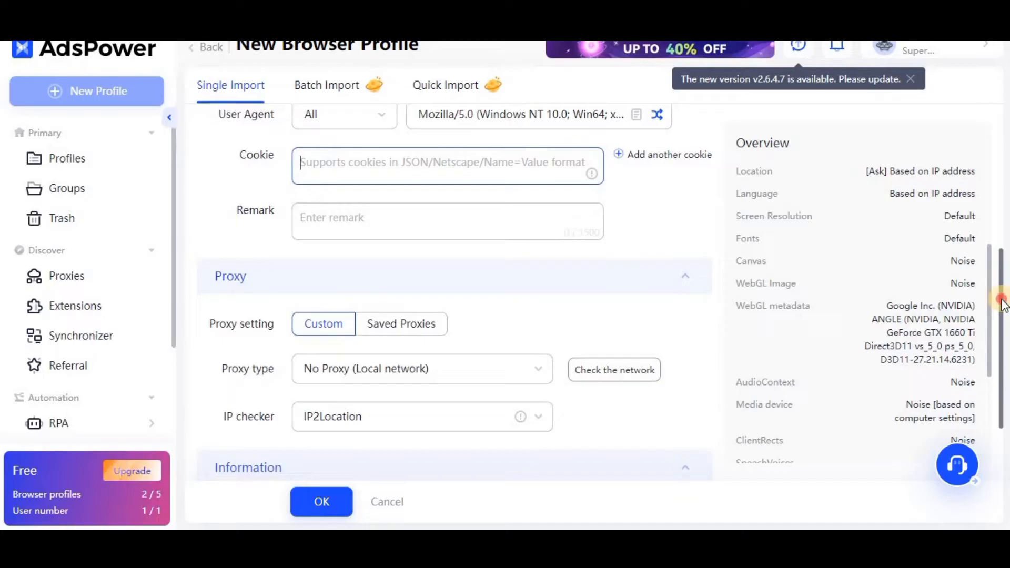
scroll("down", 3)
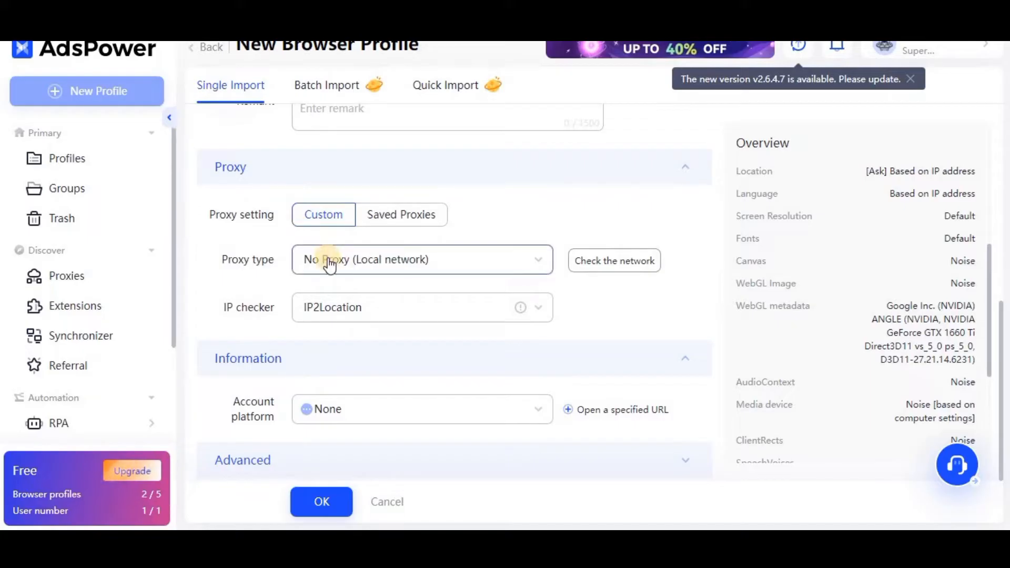
- Use an HTTP proxy at 51.83.116.7:55303 and start the proxy check
left_click(422, 259)
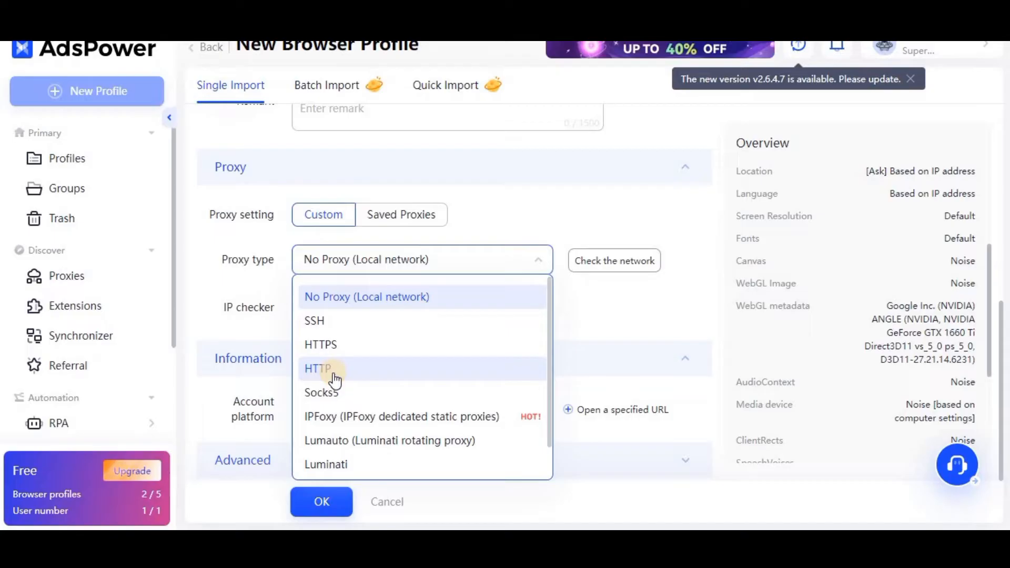
left_click(317, 368)
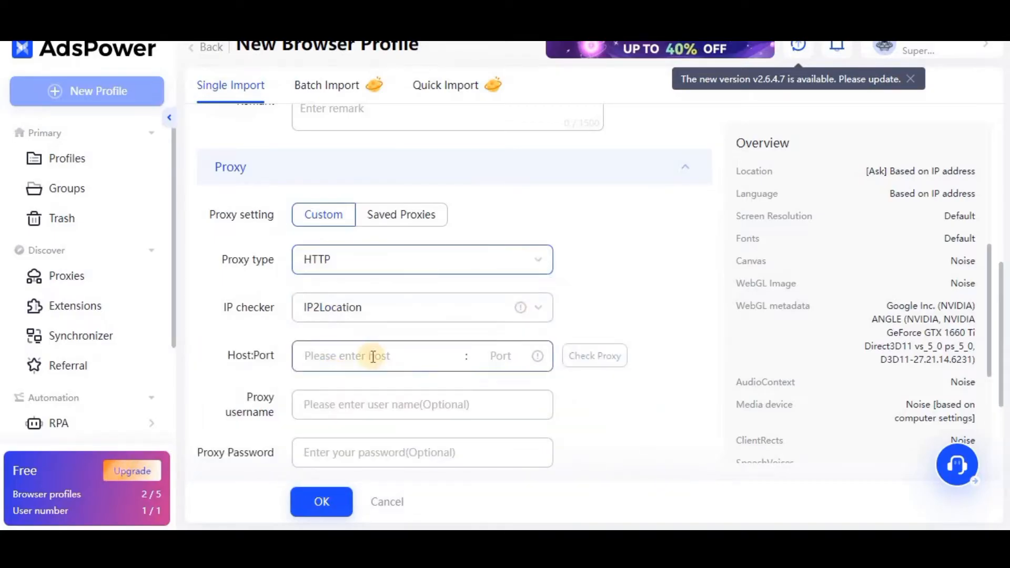
left_click(380, 356)
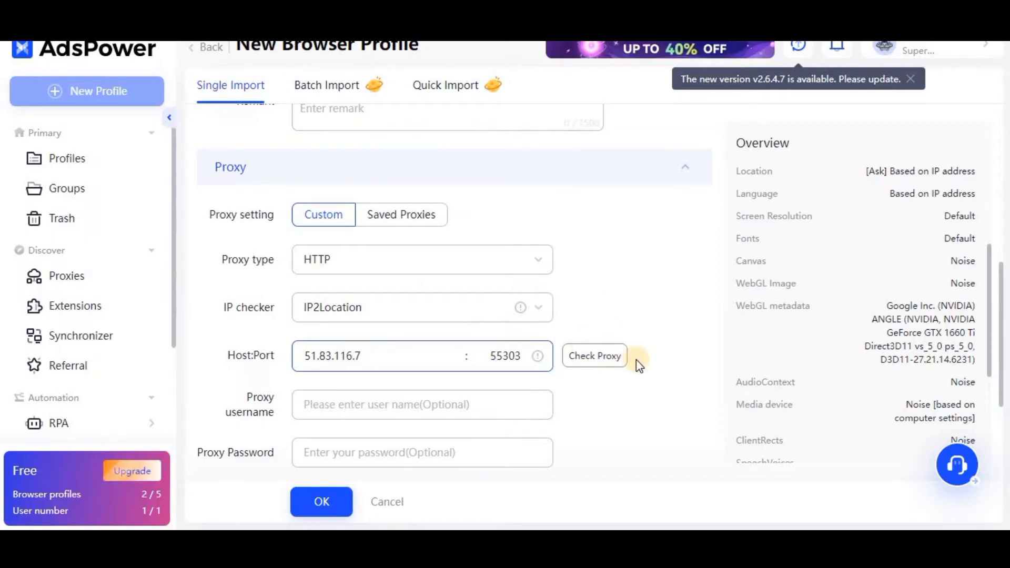
left_click(594, 356)
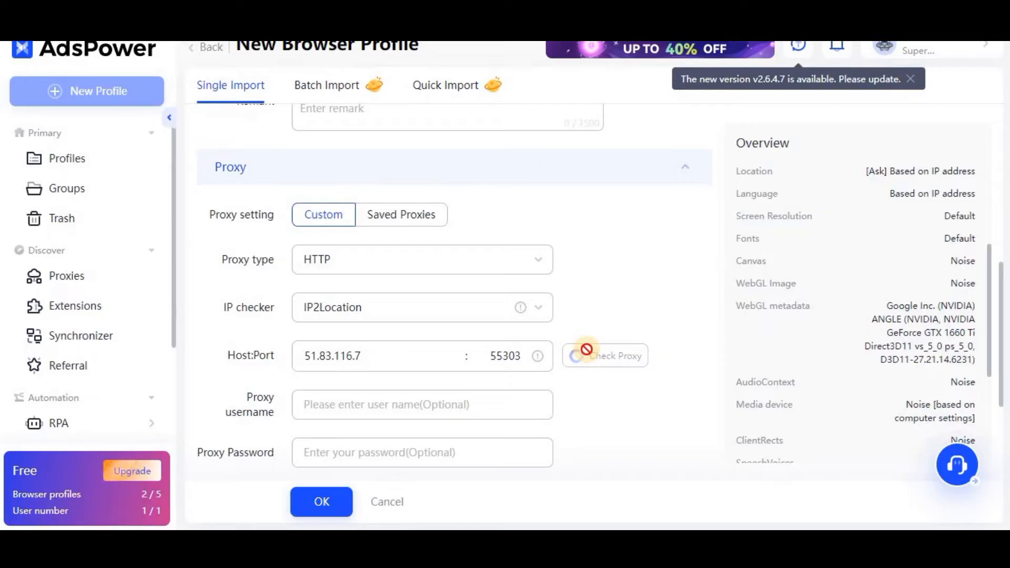
- Re-run the proxy check on the 51.83.116.7:55303 HTTP proxy
left_click(593, 356)
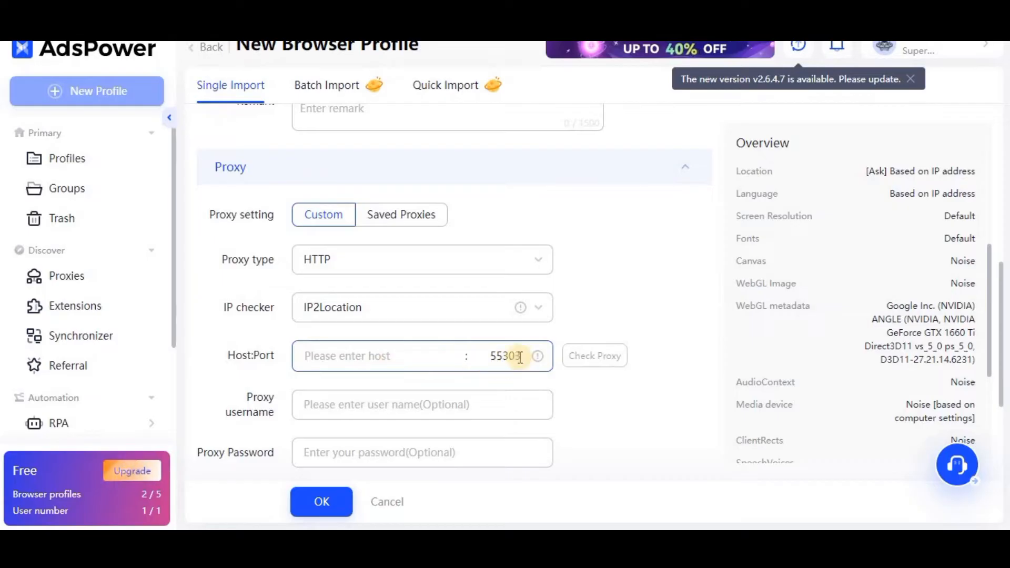
- Switch the proxy to 212.83.143.60:57906 and pass the Toronto connection test
left_click(380, 355)
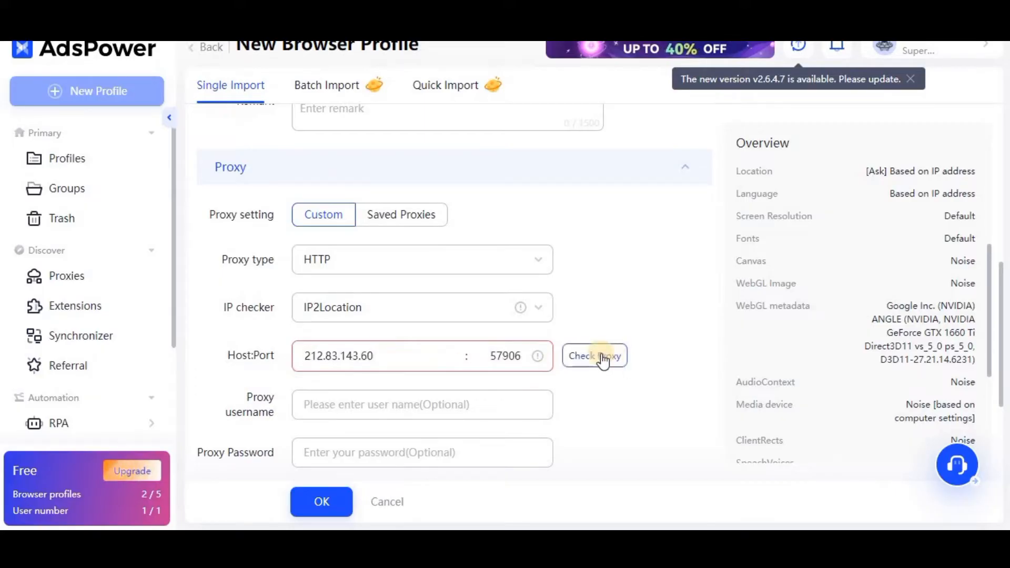
left_click(594, 356)
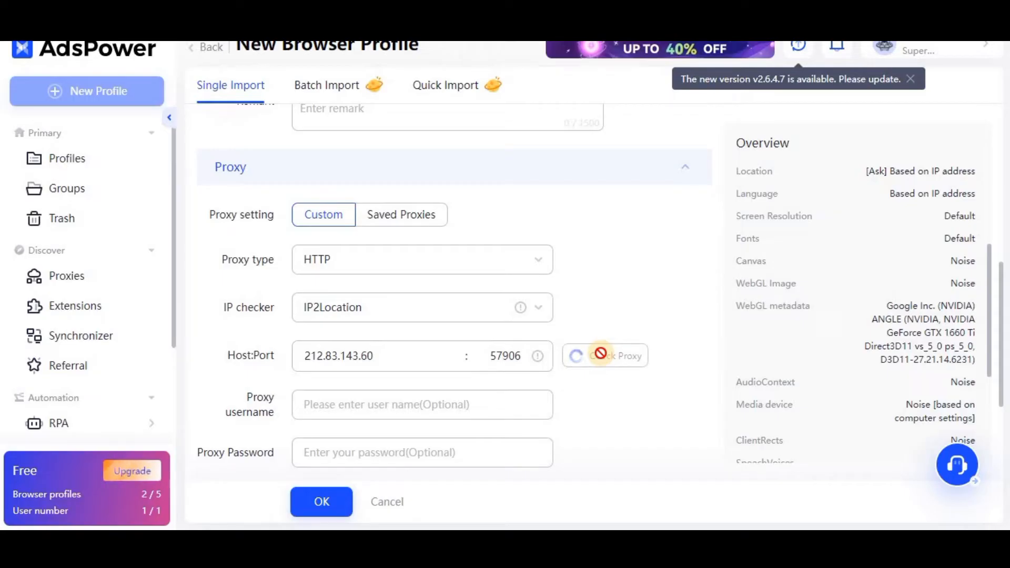
left_click(594, 356)
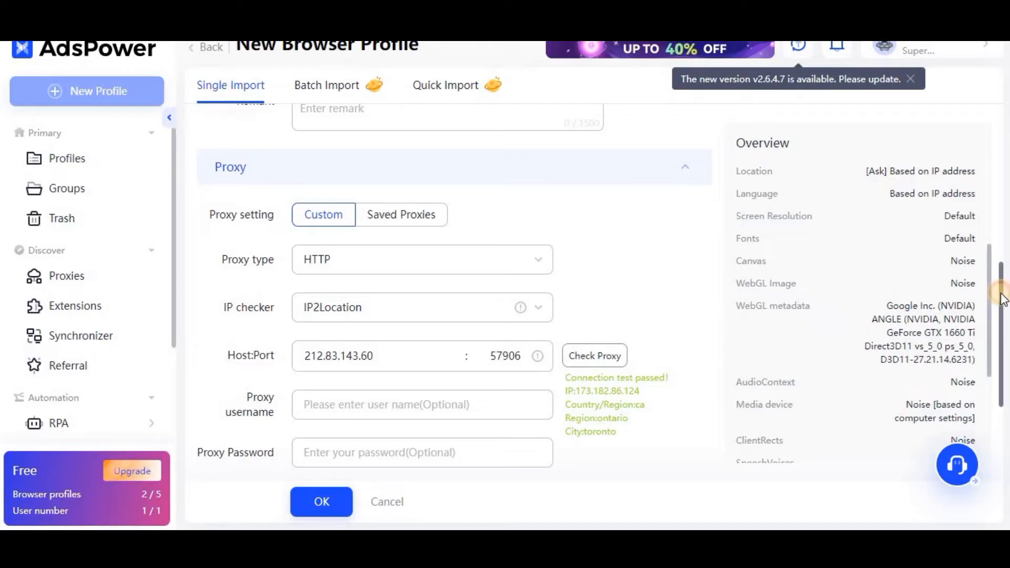
scroll("down", 3)
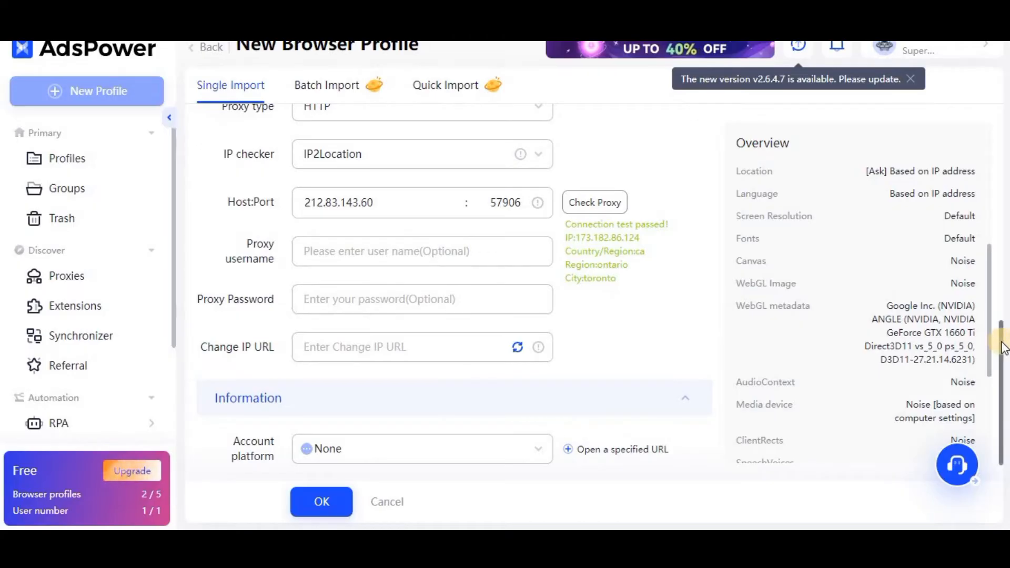
scroll("down", 3)
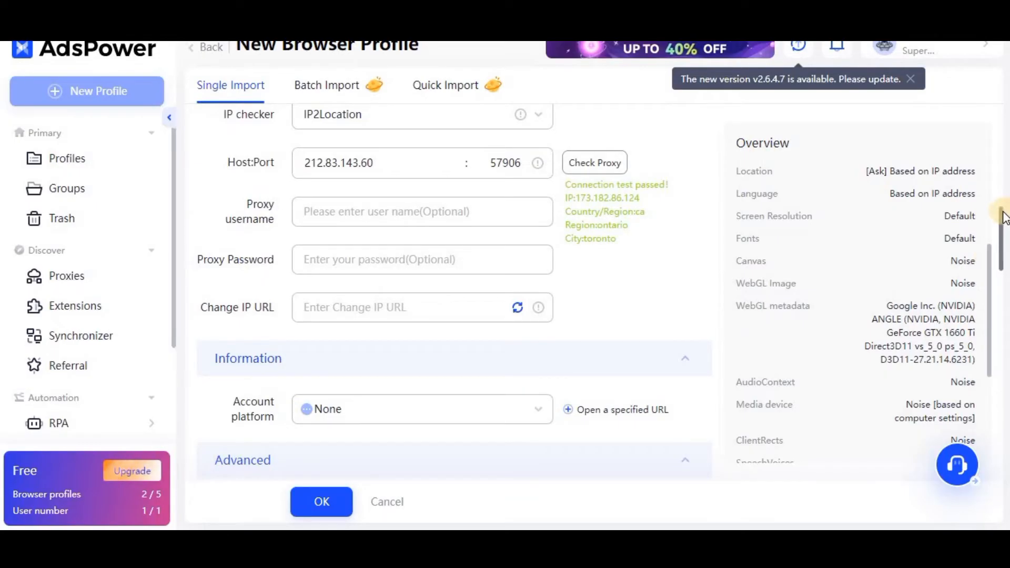
scroll("down", 3)
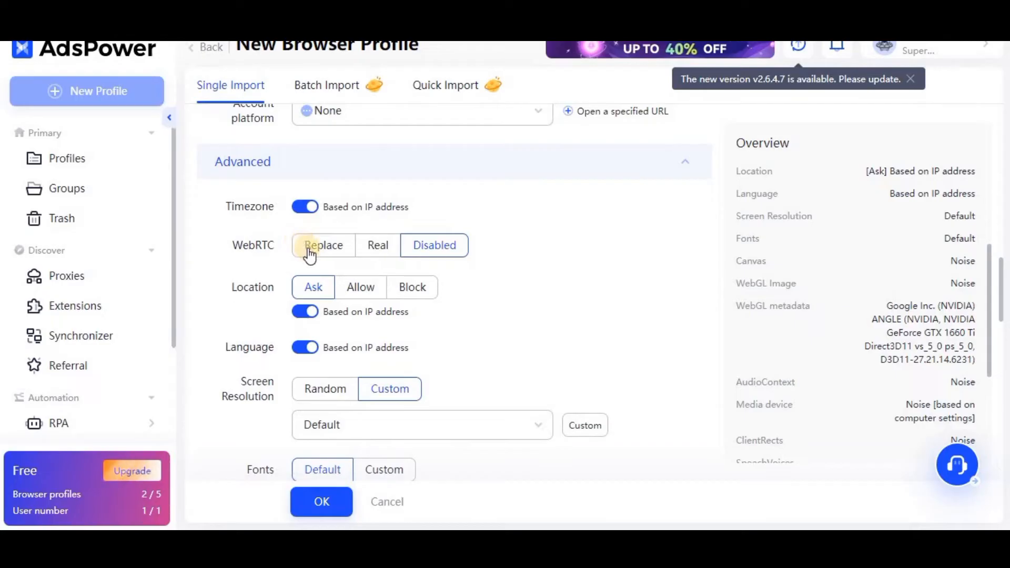
- Set WebRTC to Replace, custom 1024 x 600 resolution, and keep WebGL metadata Custom
left_click(322, 246)
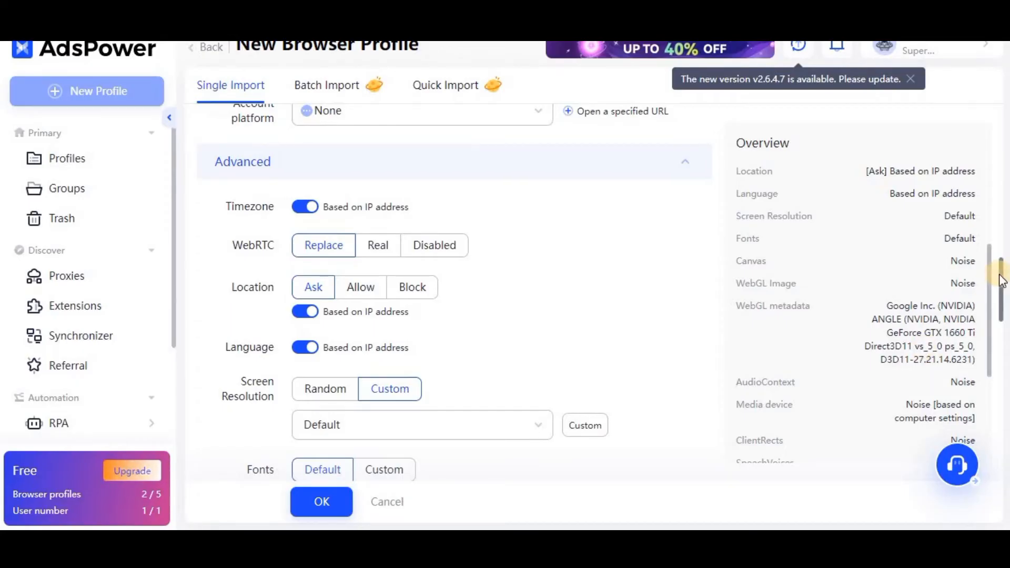
scroll("down", 3)
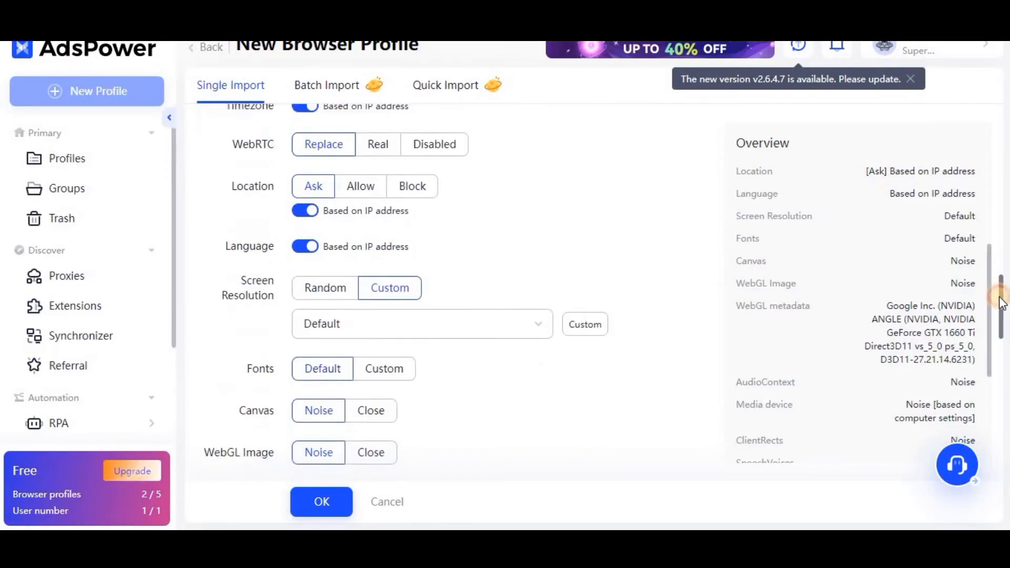
scroll("down", 3)
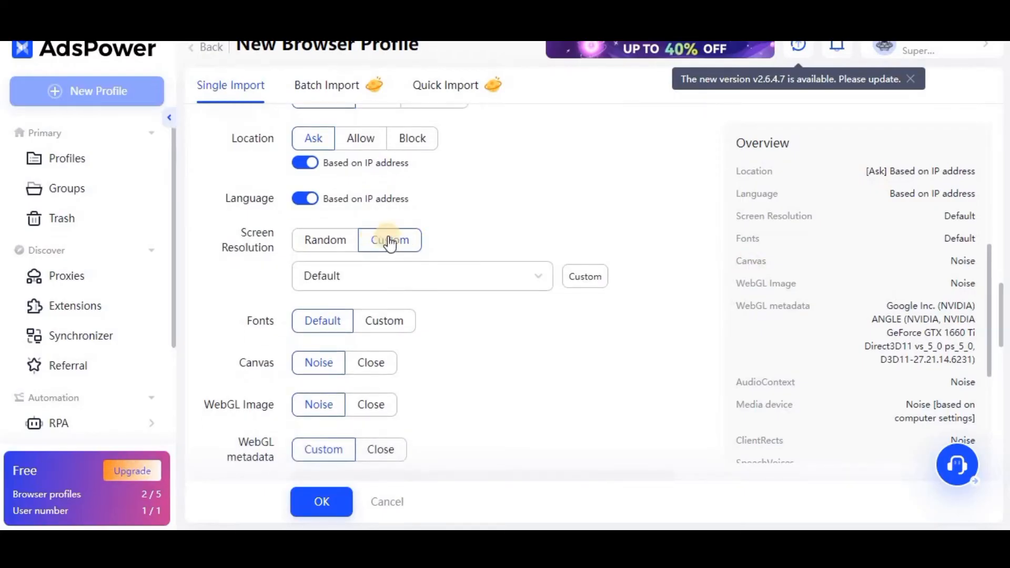
left_click(389, 240)
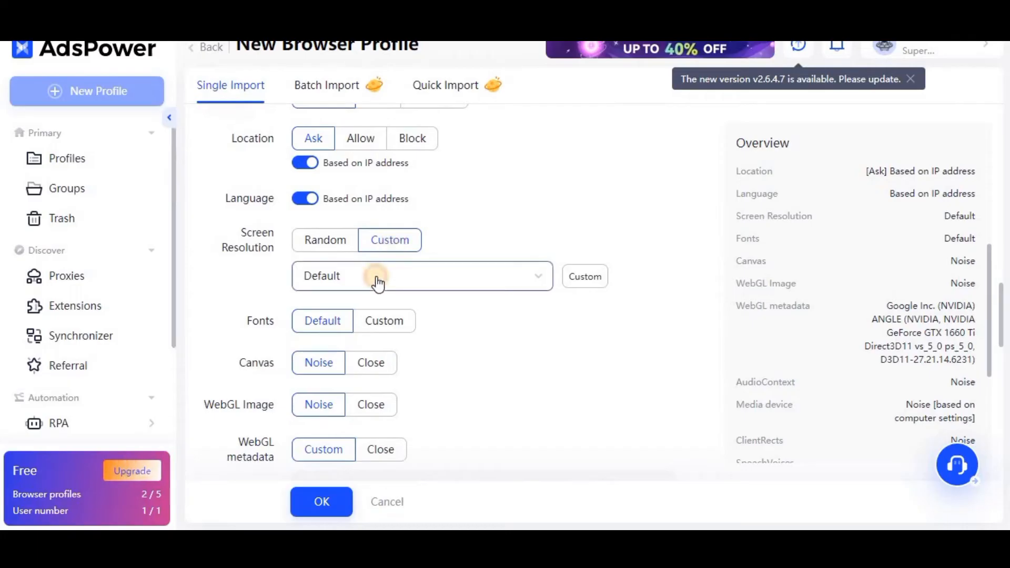
left_click(422, 276)
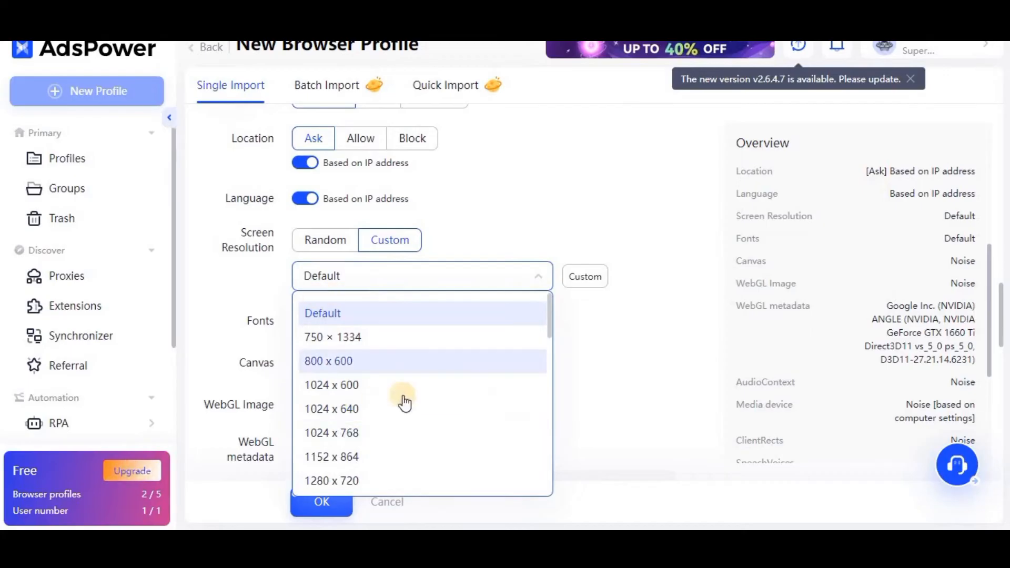
left_click(332, 385)
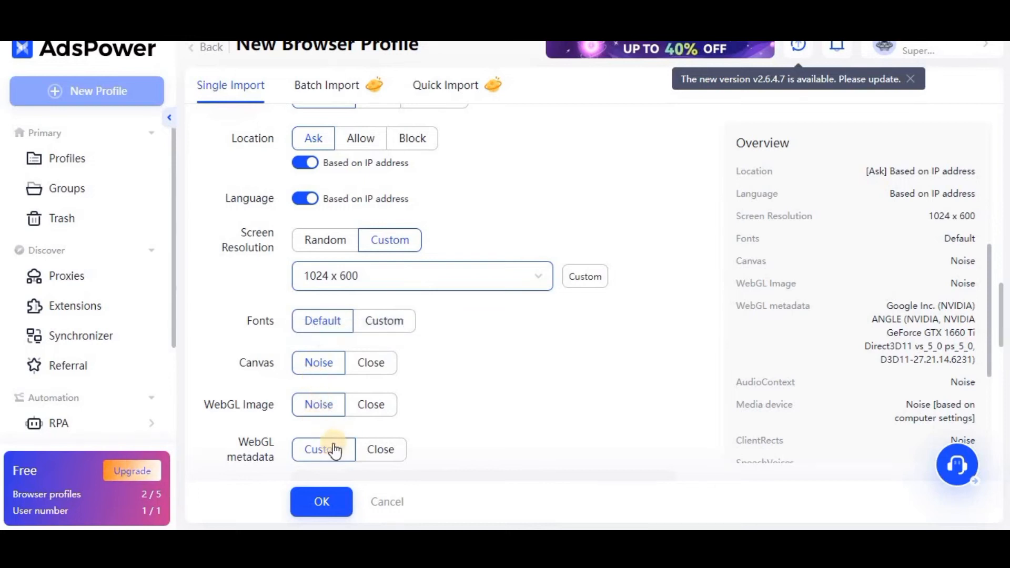
left_click(323, 449)
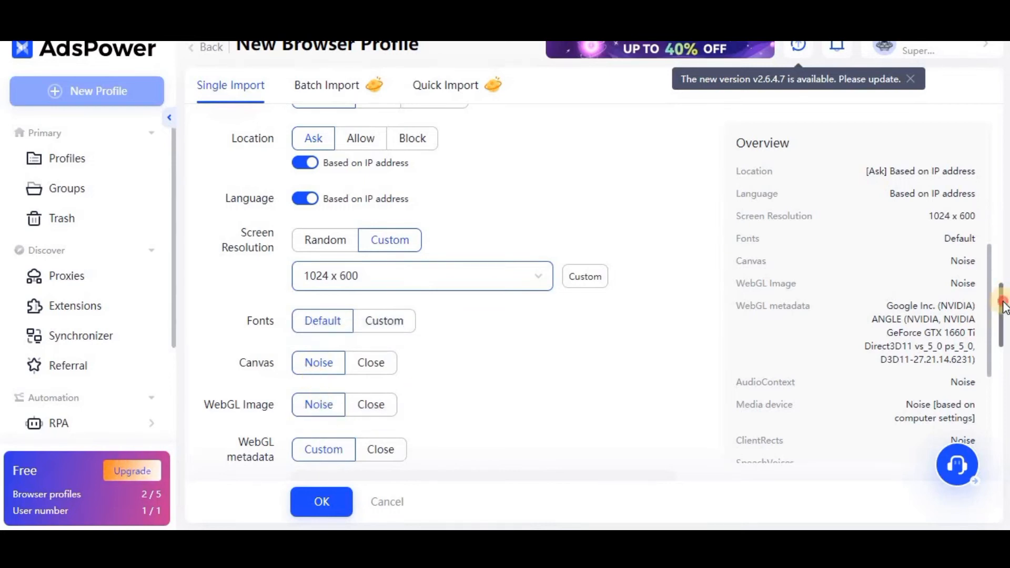
- Set device memory to 6 GB and hardware concurrency to 8 cores
scroll("down", 3)
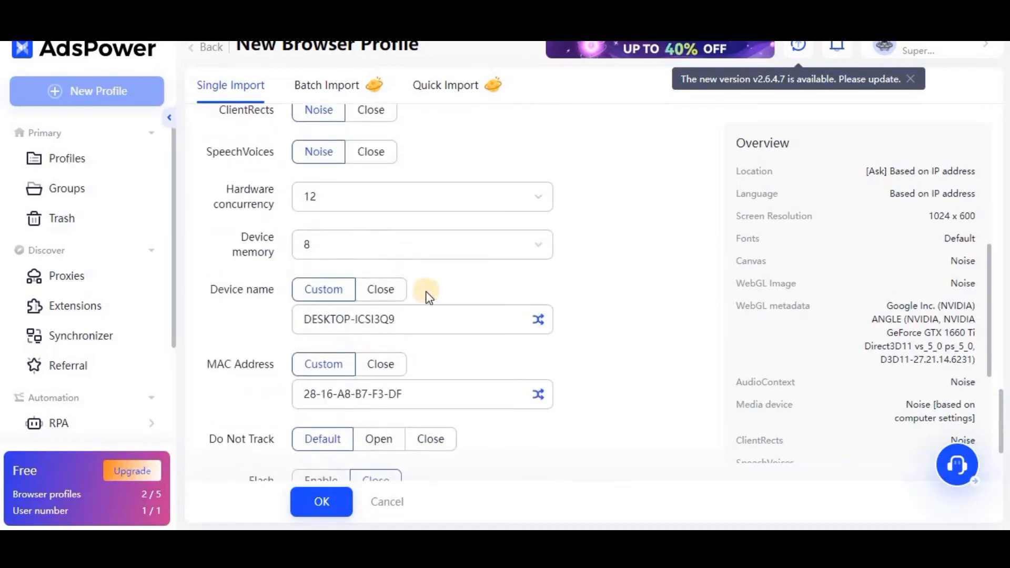
left_click(422, 244)
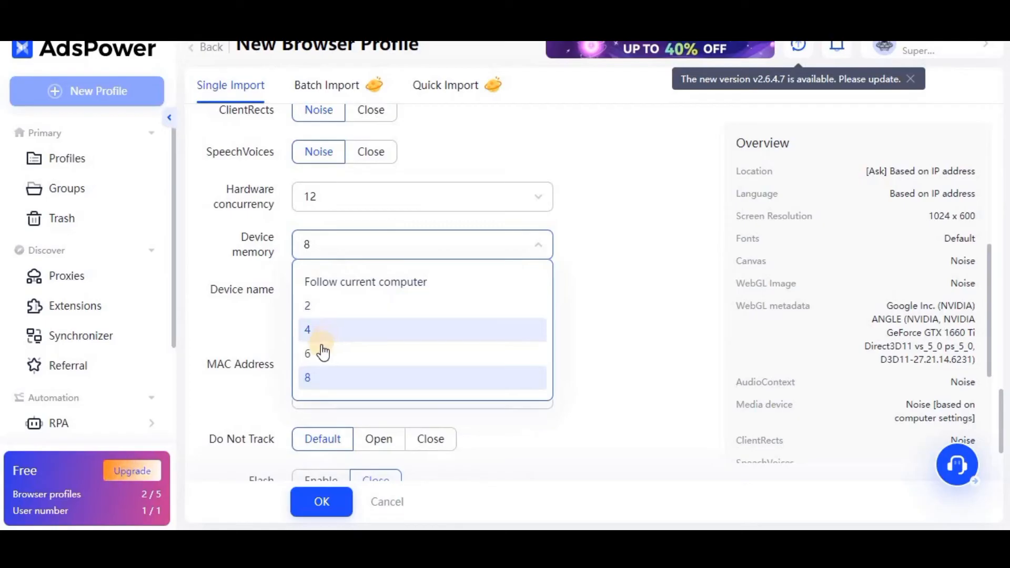
left_click(307, 353)
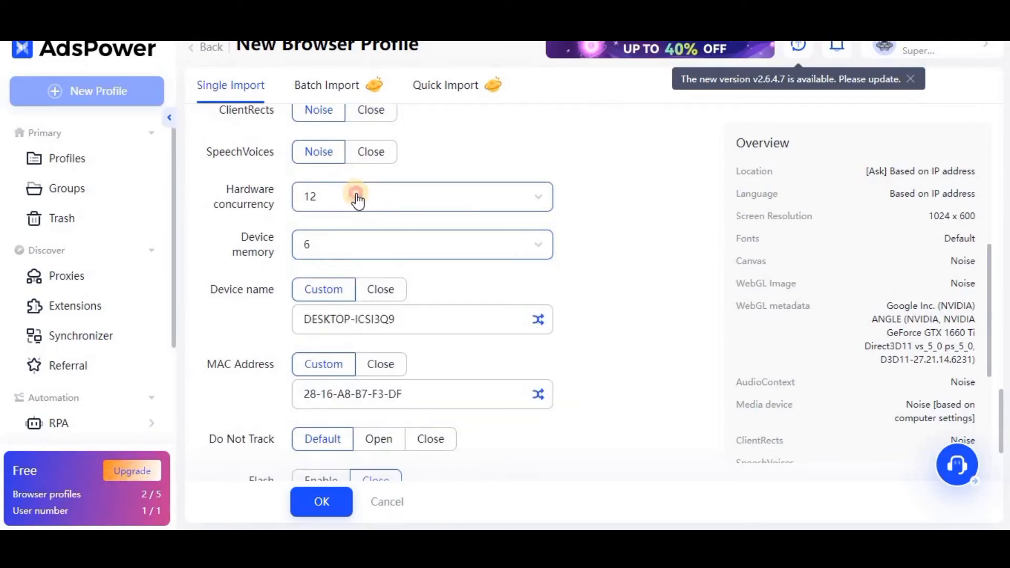
left_click(421, 196)
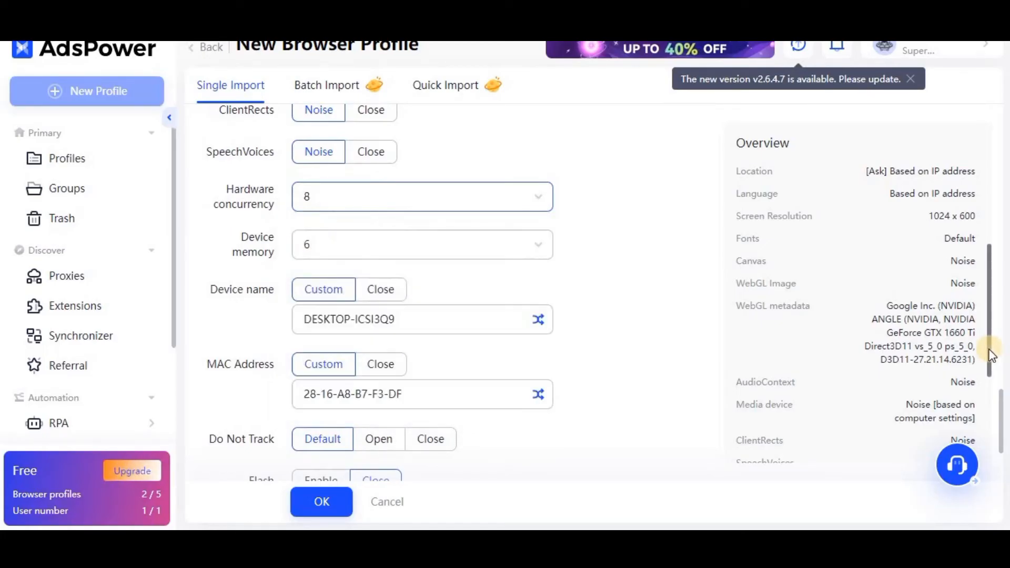
scroll("down", 3)
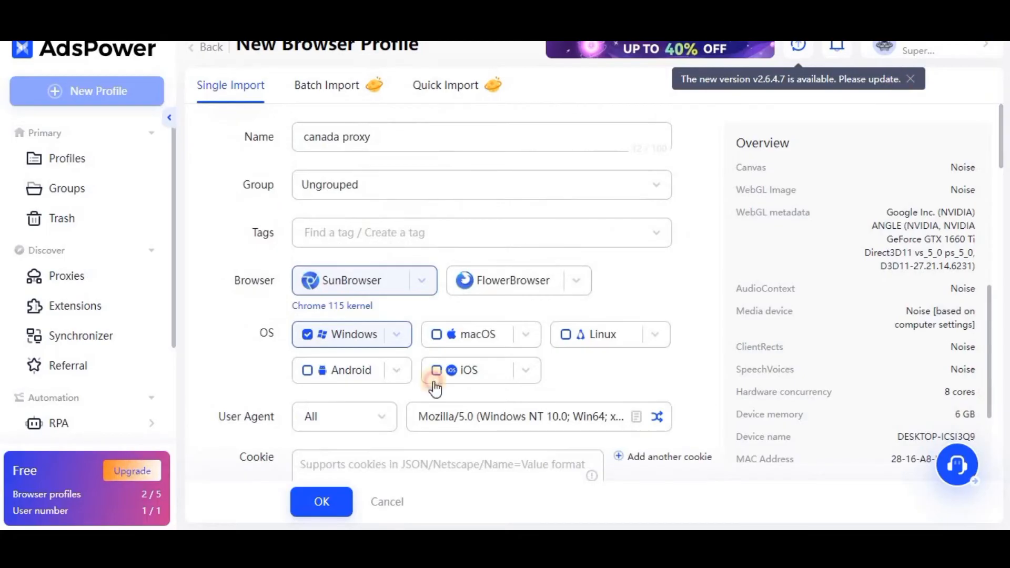
- Confirm the New Browser Profile form with OK to save 'canada proxy'
left_click(322, 502)
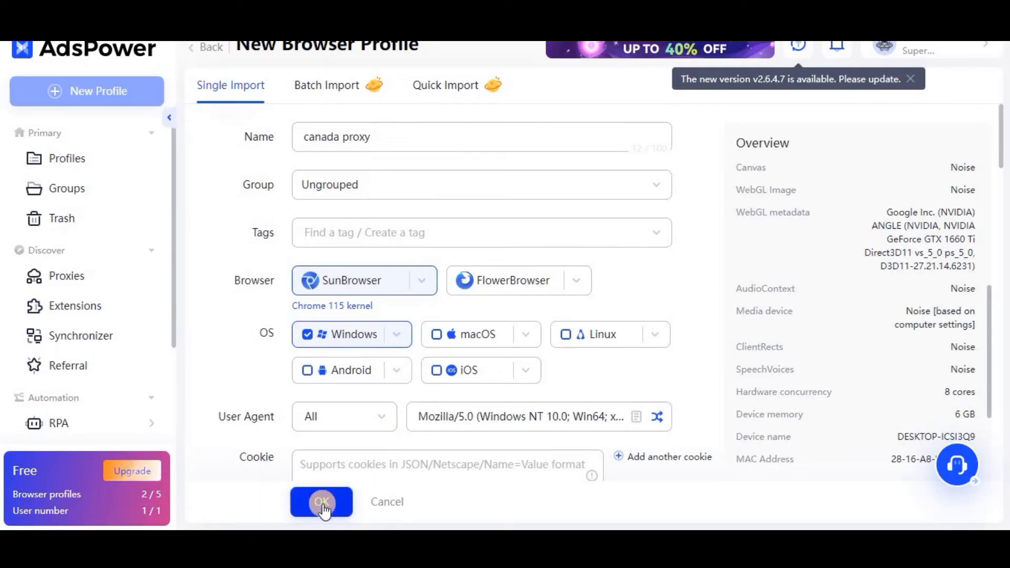
left_click(321, 502)
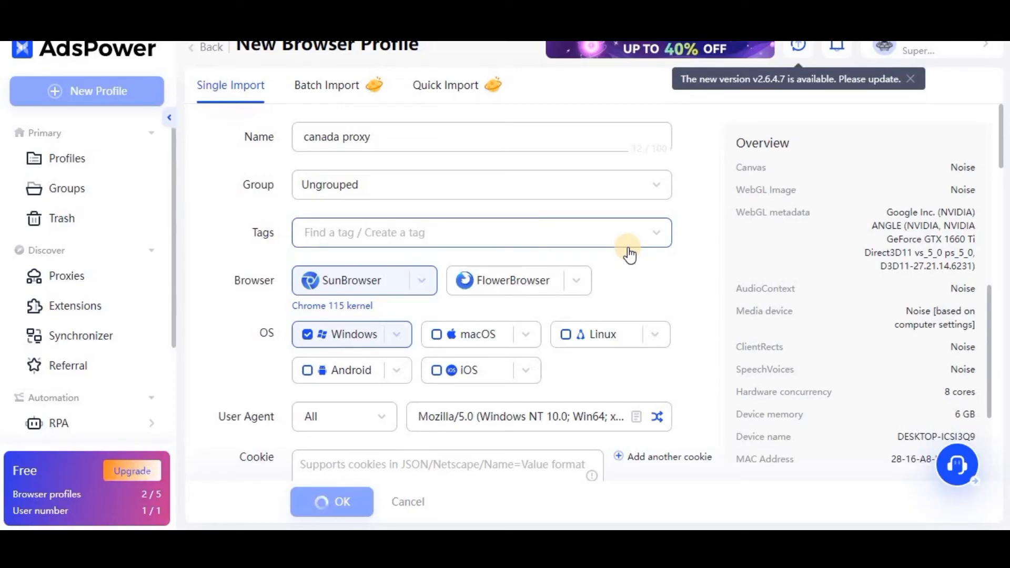
left_click(332, 502)
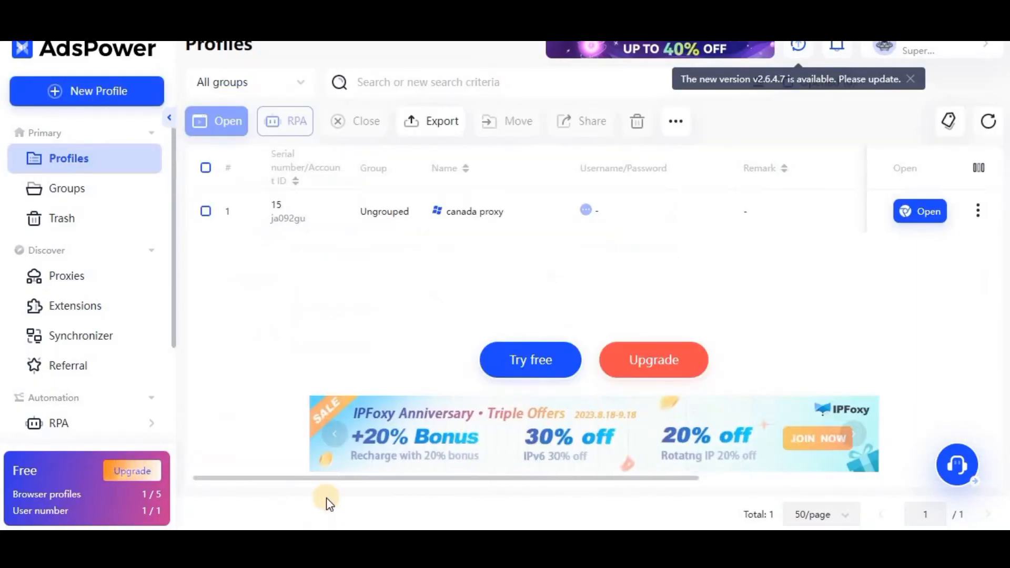
mouse_move(417, 214)
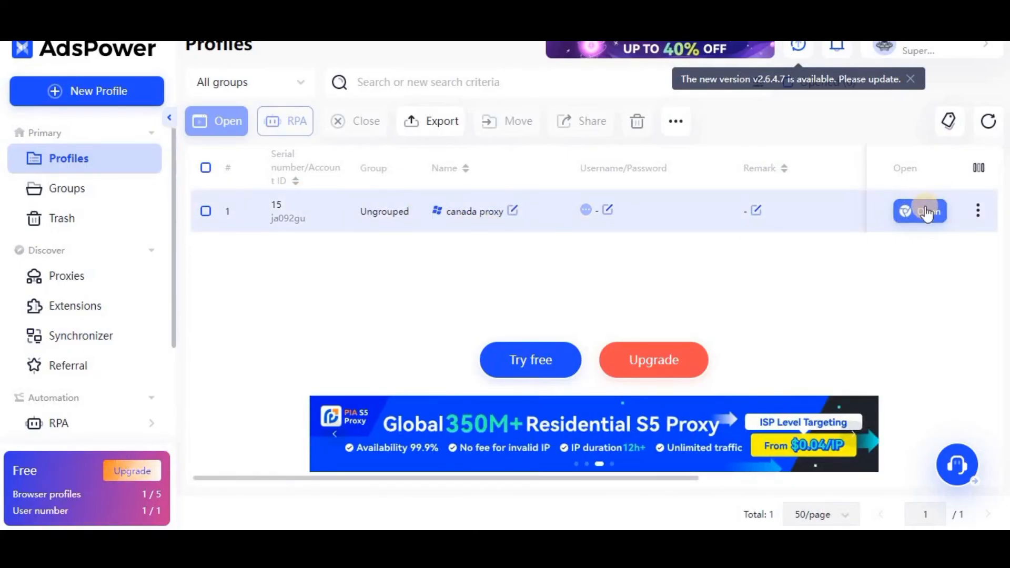
- Open the canada proxy profile's browser and wait until it shows Opened
left_click(926, 210)
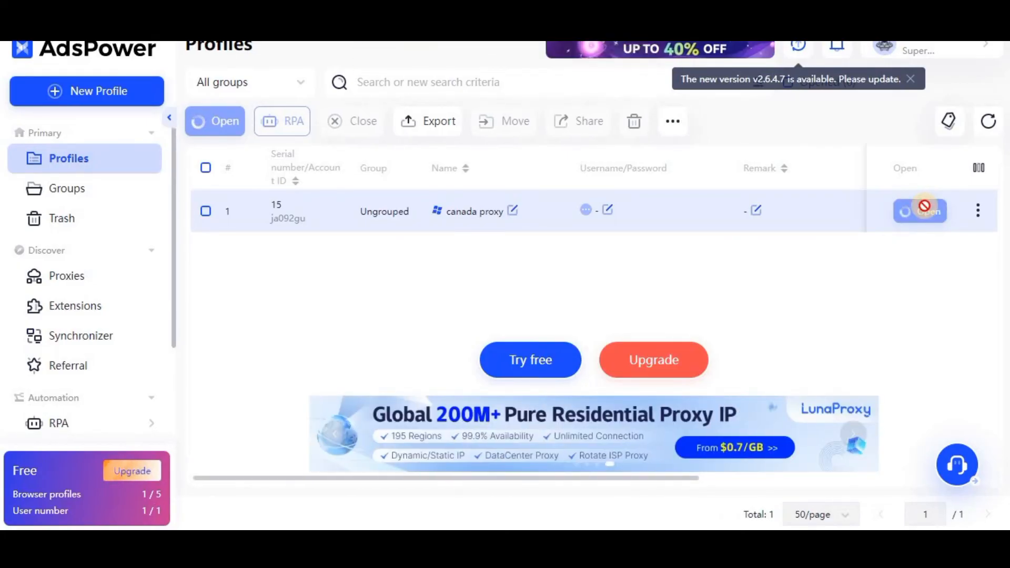
left_click(920, 211)
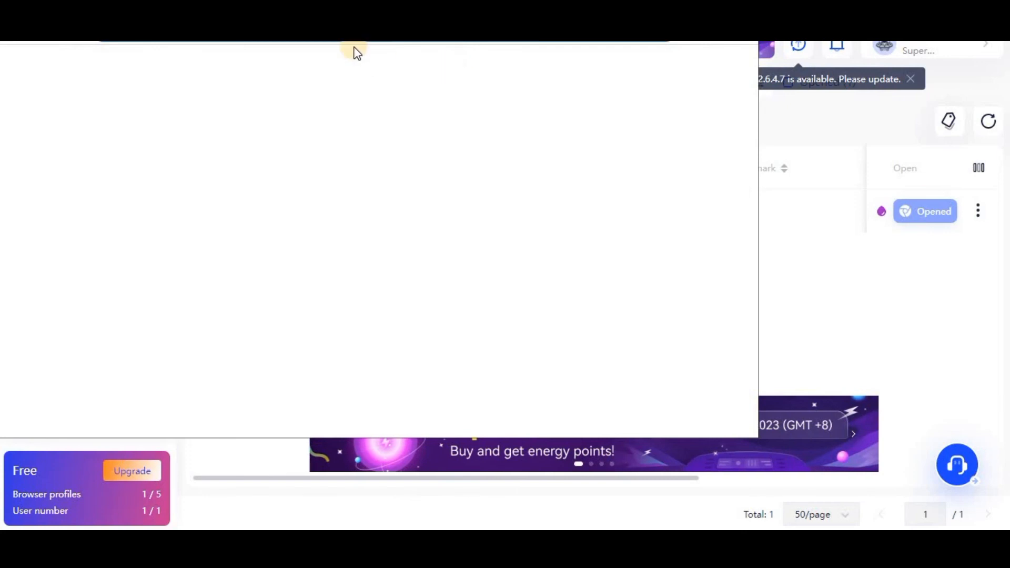
- Load whoer.net and review the results: Telus ISP, Toronto time zone, Quebec location, 100% disguise
type("whoer.n")
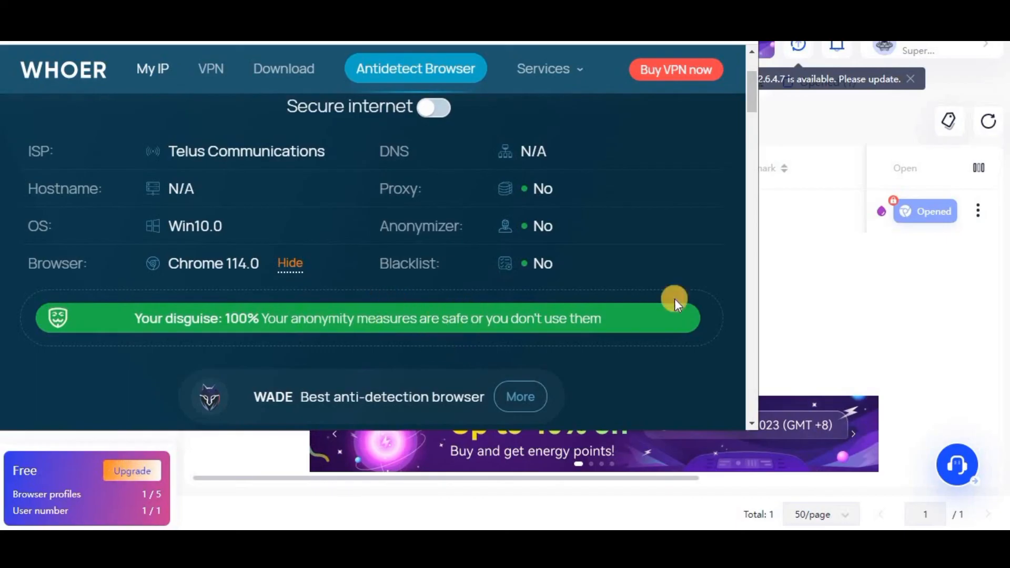
scroll("down", 3)
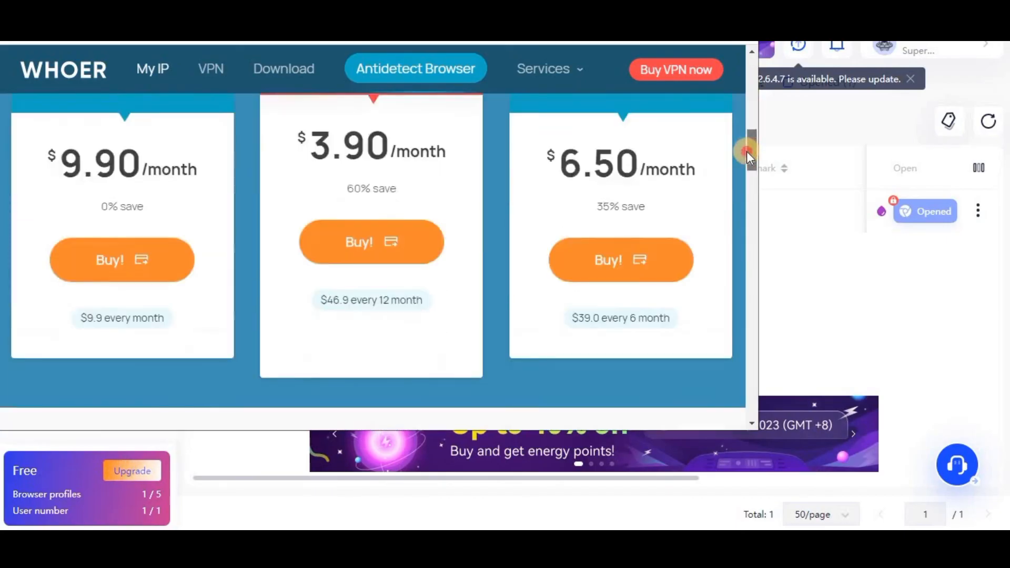
scroll("down", 3)
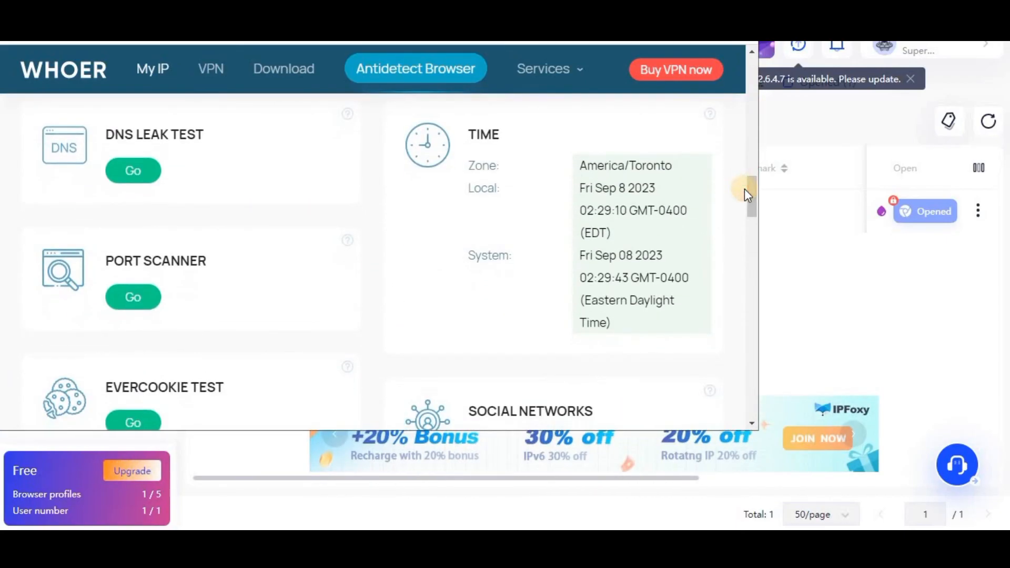
scroll("down", 3)
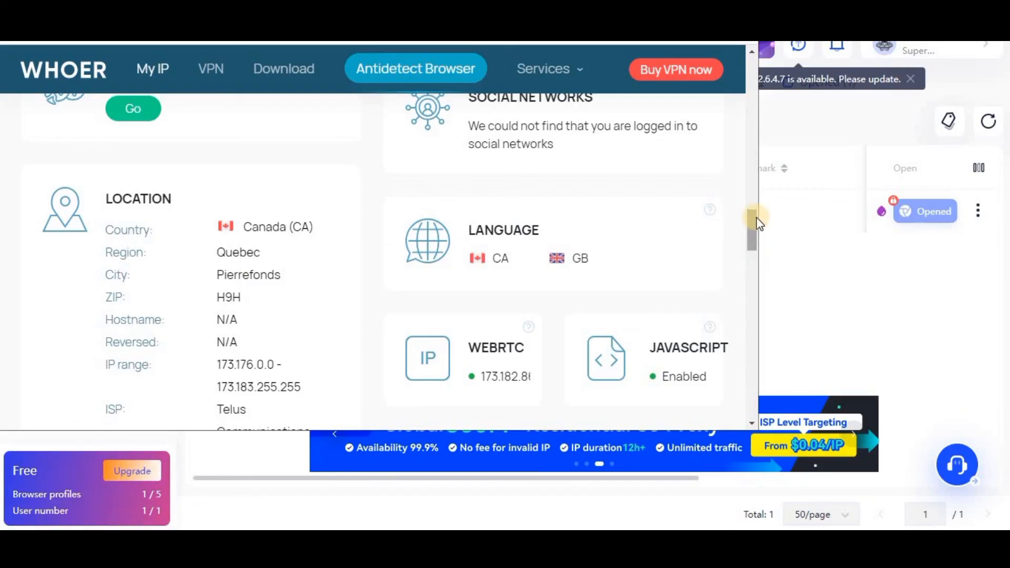
scroll("down", 3)
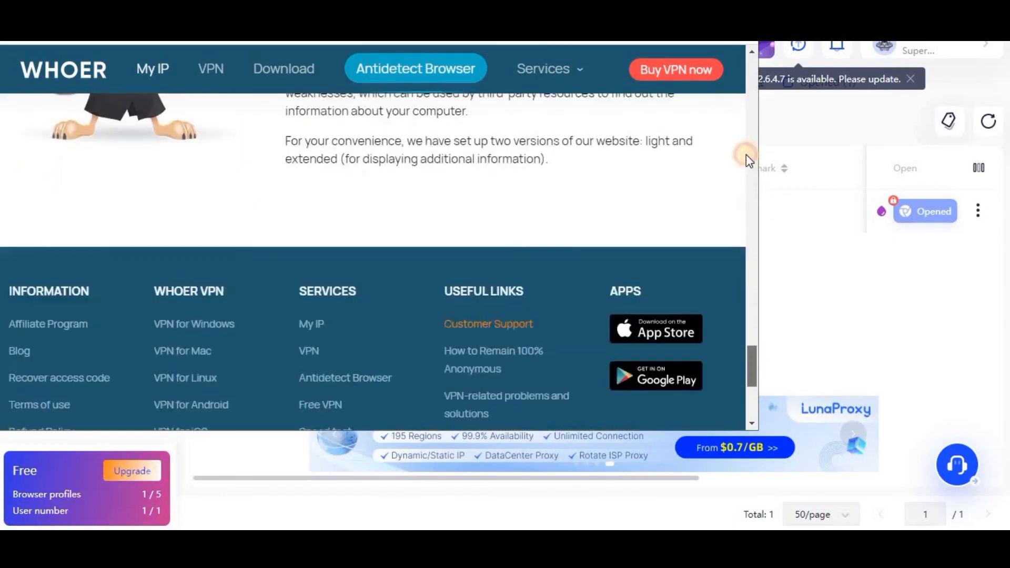